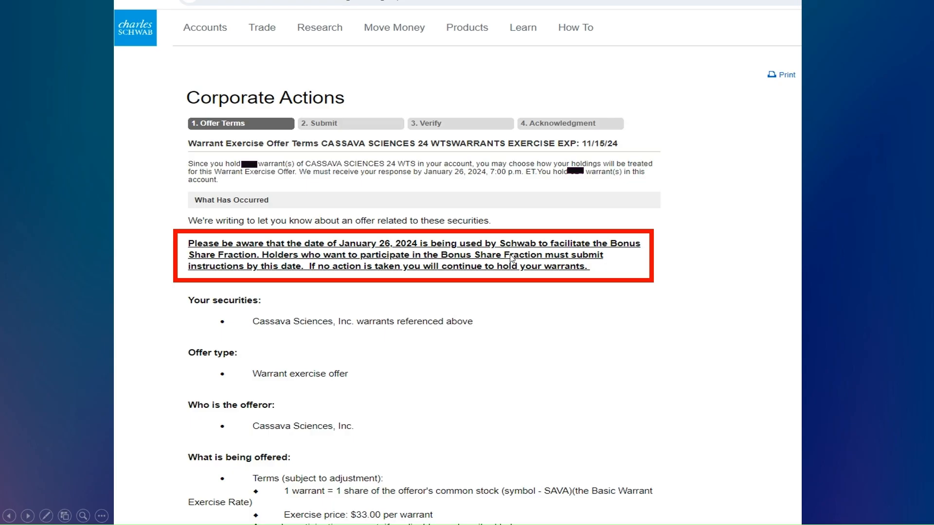
mouse_move(509, 259)
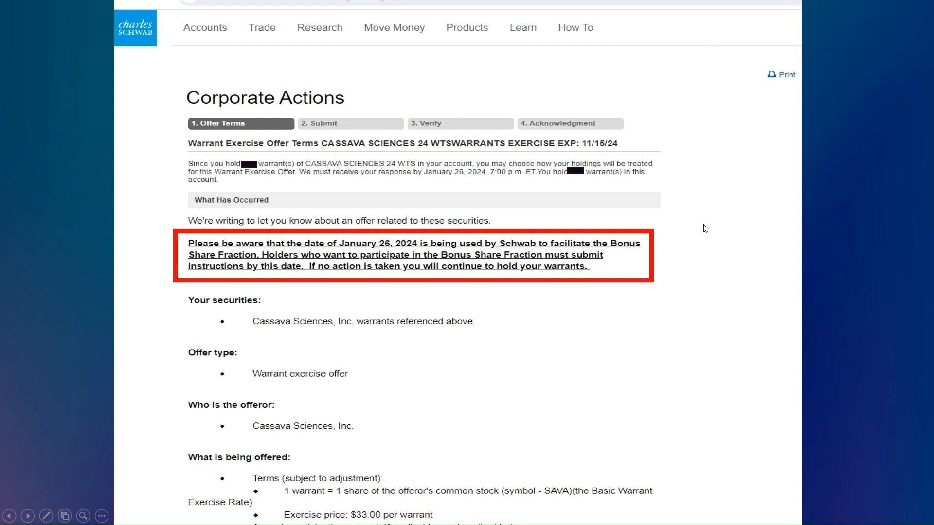
mouse_move(296, 256)
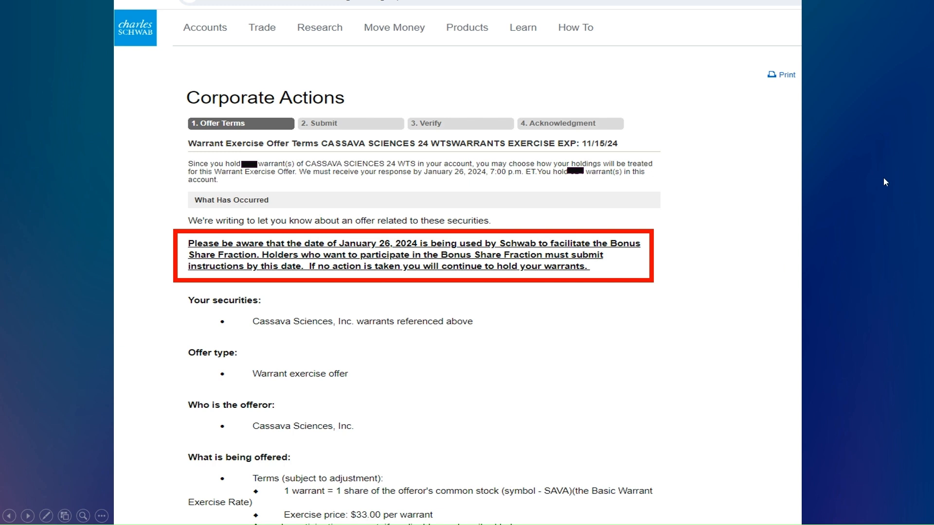
mouse_move(581, 382)
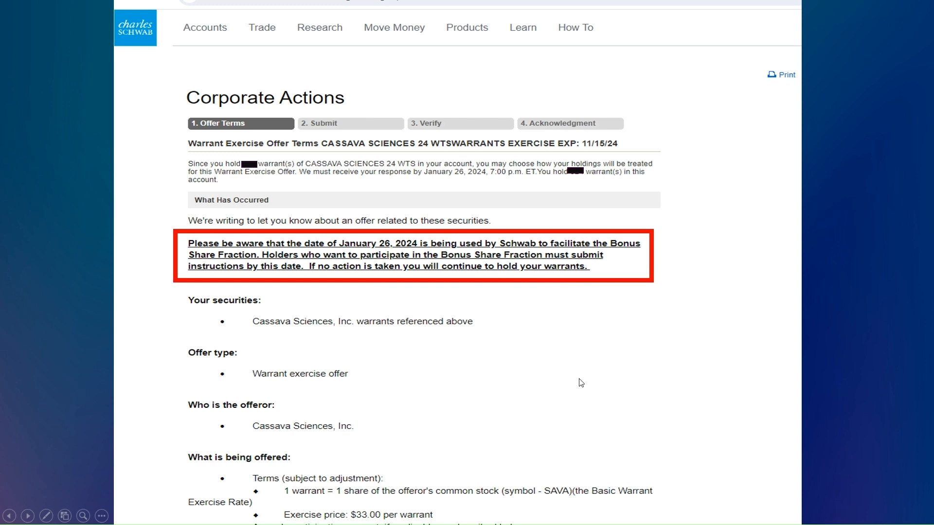
mouse_move(392, 368)
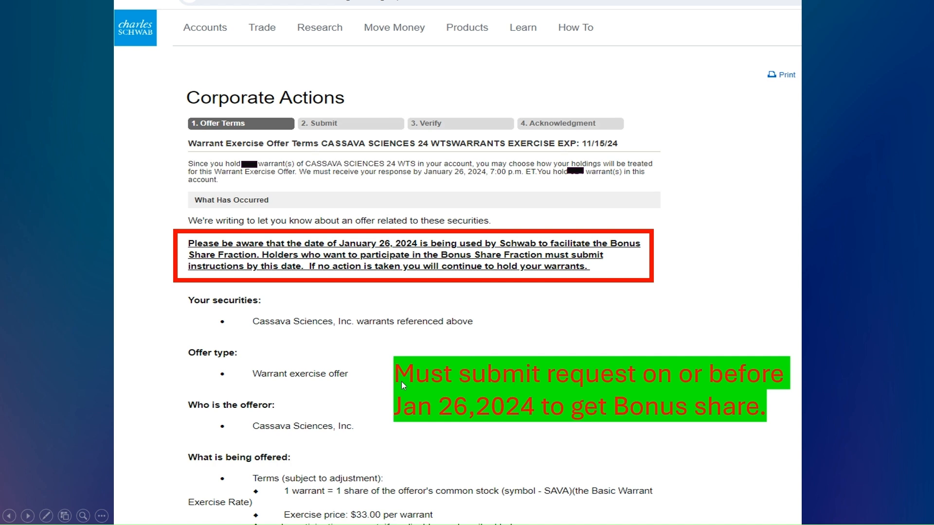
mouse_move(639, 396)
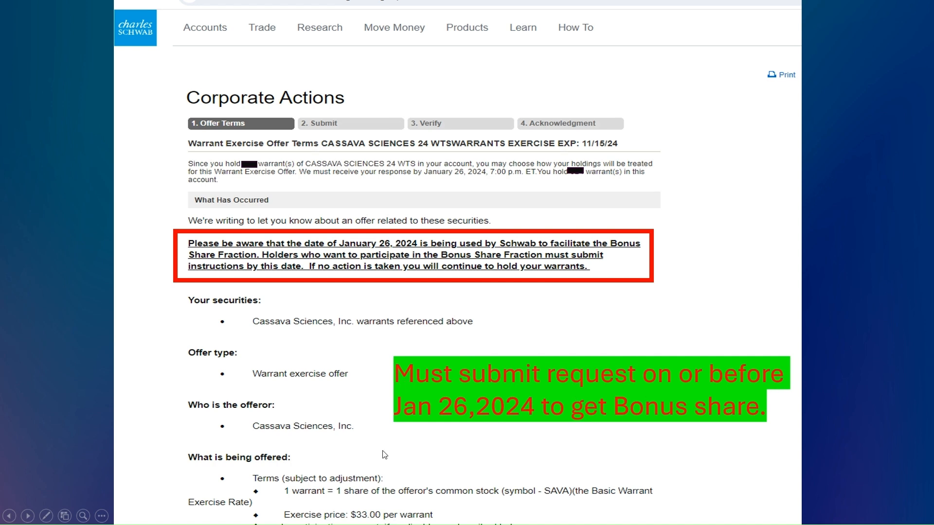
mouse_move(520, 423)
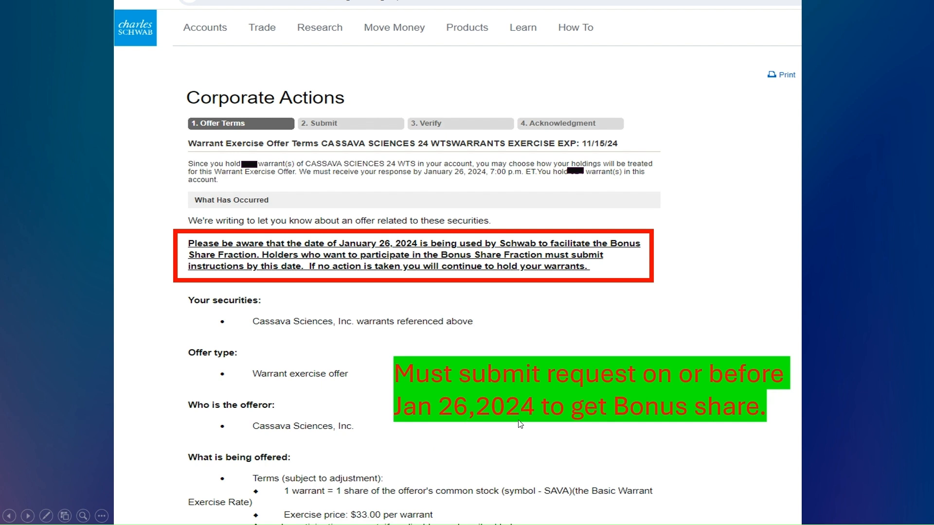
mouse_move(632, 427)
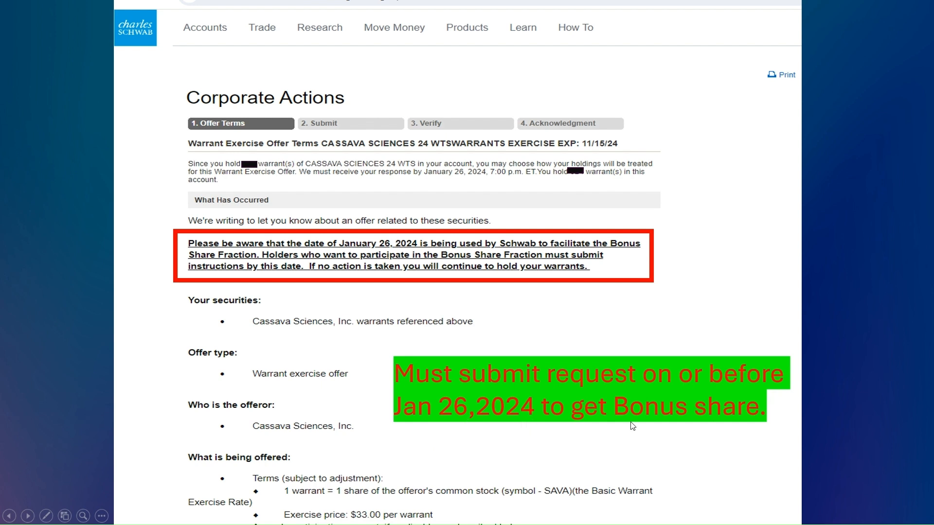
mouse_move(713, 249)
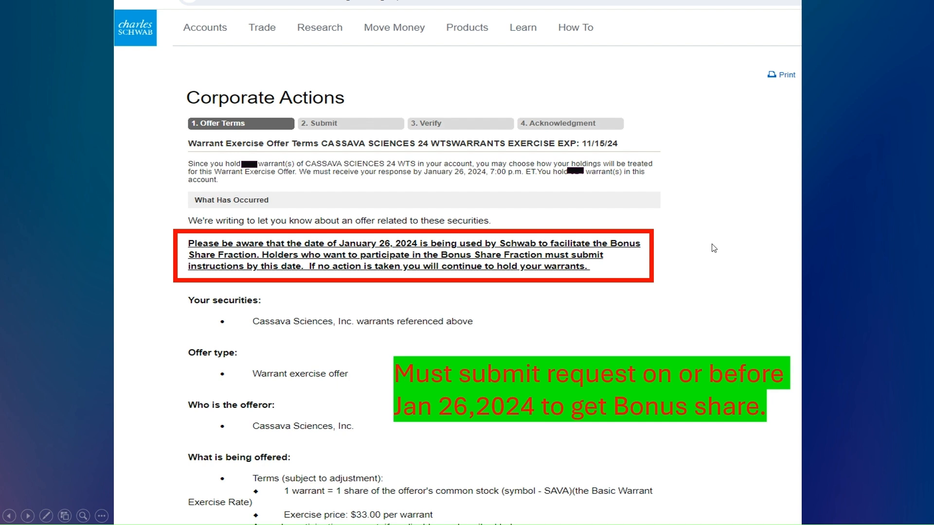
mouse_move(259, 274)
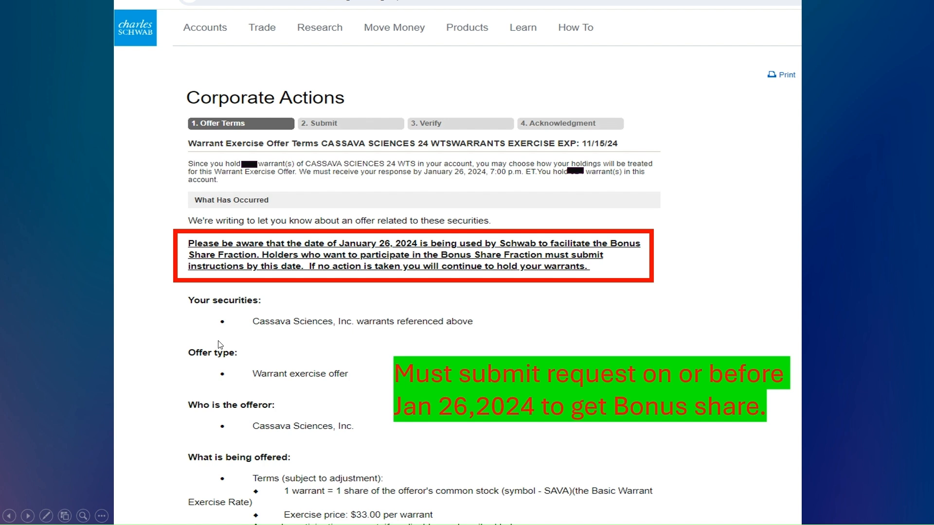
mouse_move(253, 251)
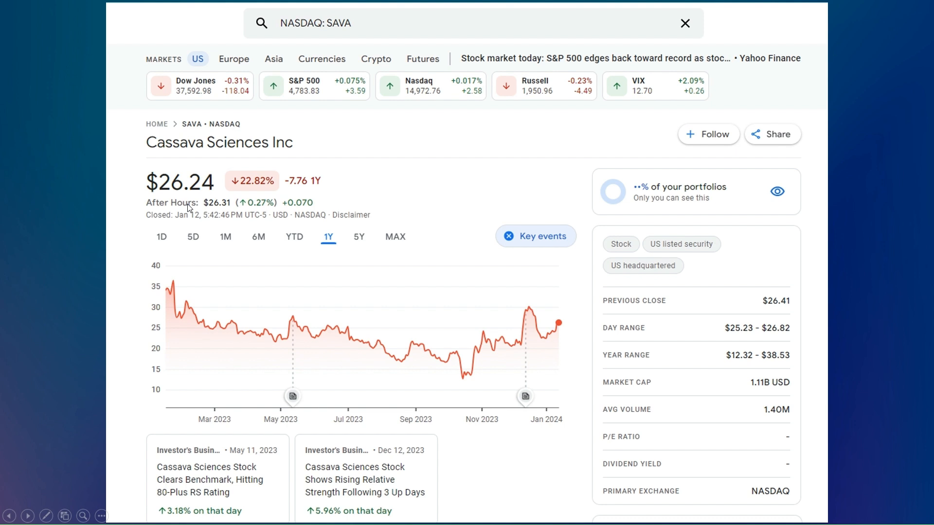
mouse_move(201, 207)
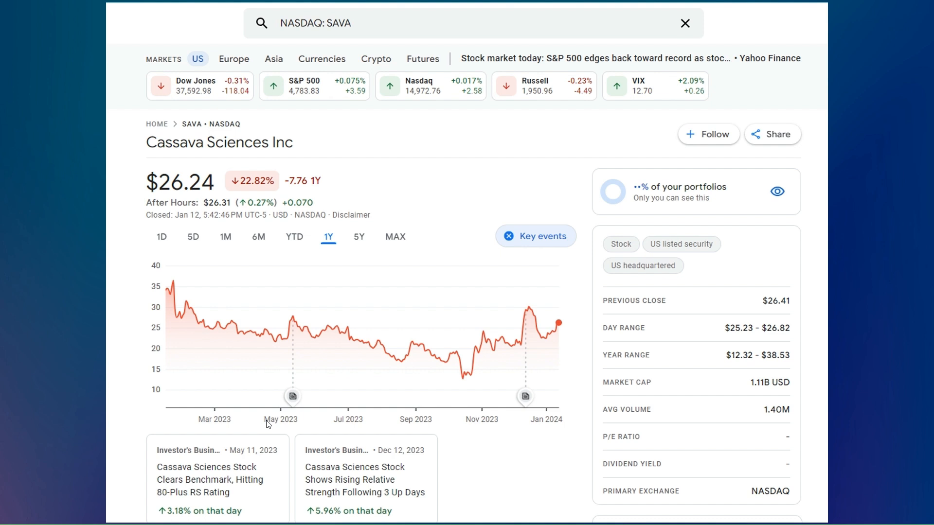
mouse_move(249, 397)
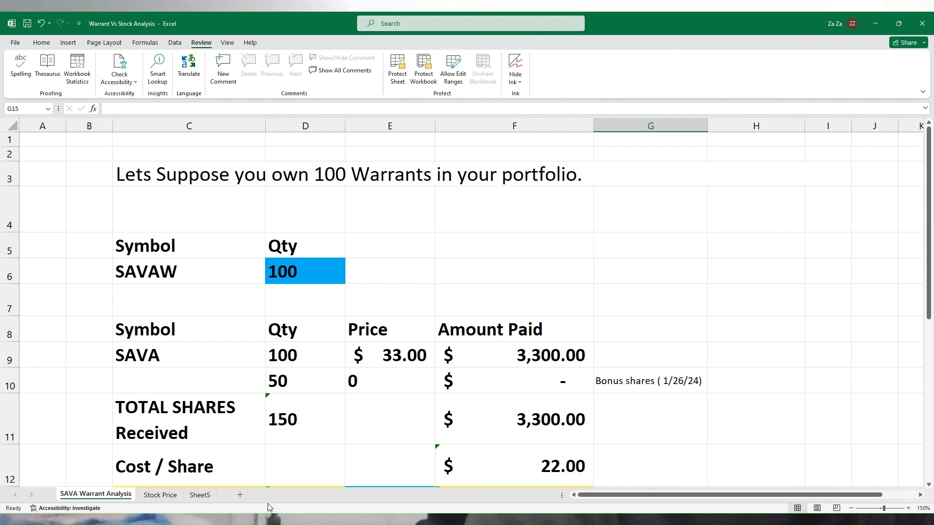
left_click(160, 494)
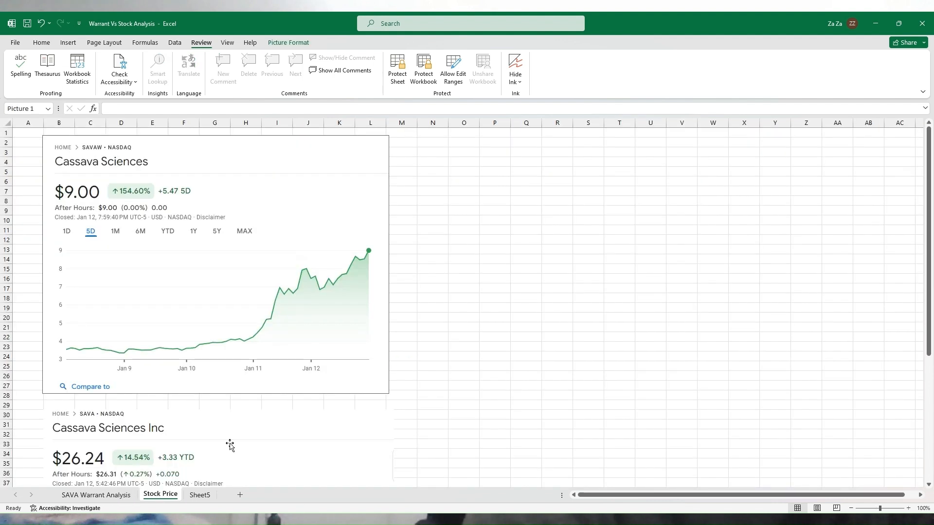
scroll("down", 3)
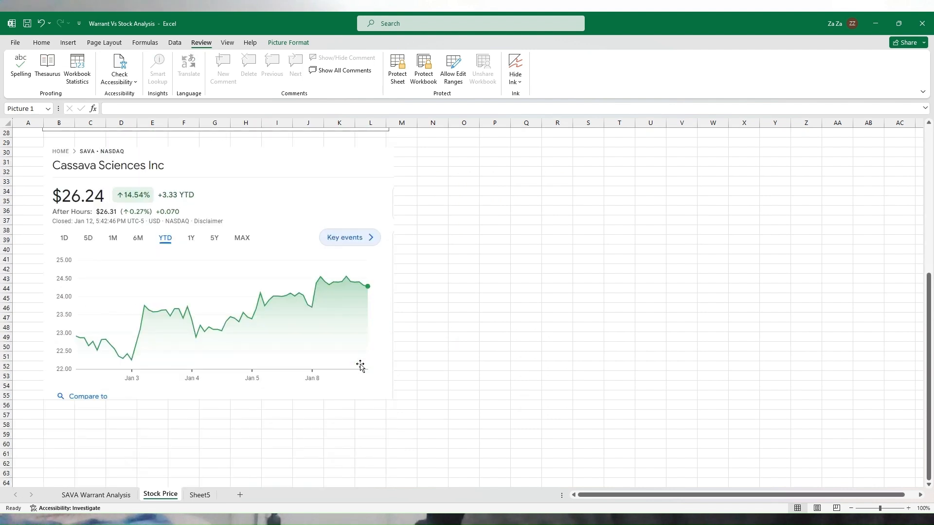
mouse_move(61, 236)
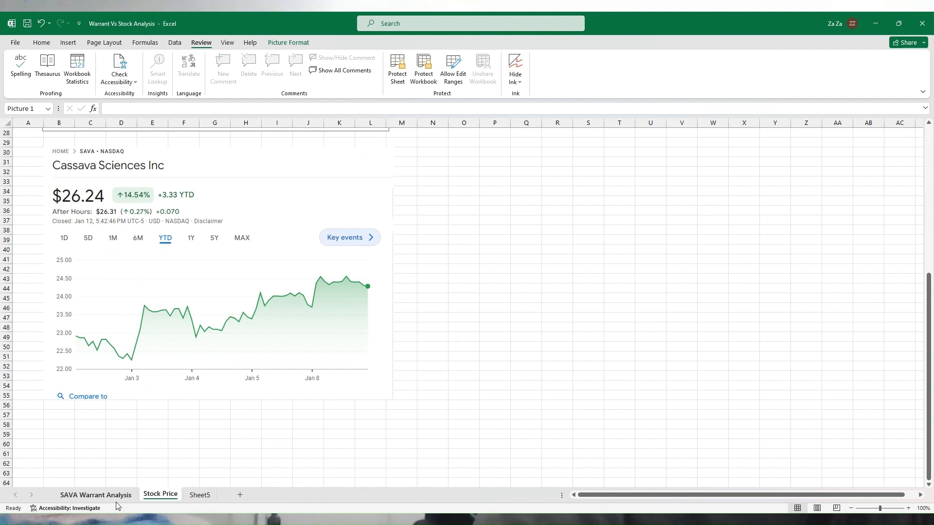
left_click(95, 494)
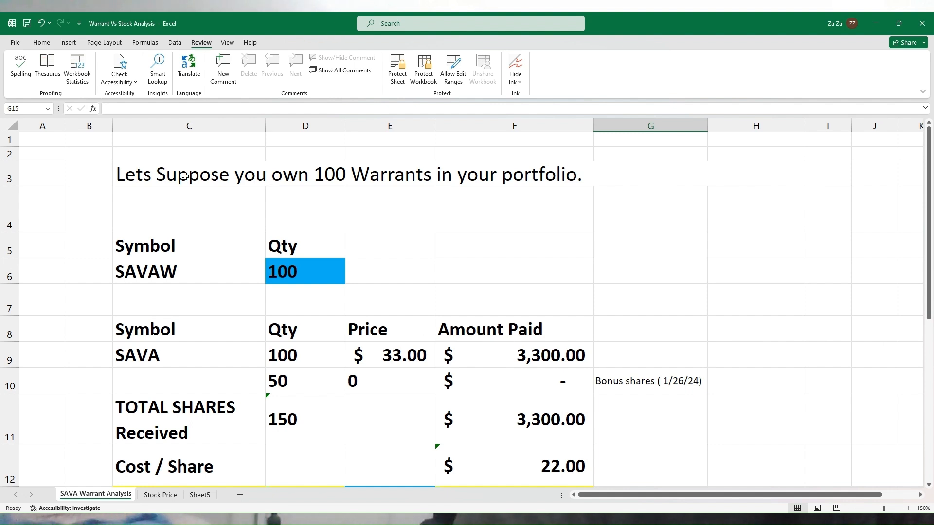
mouse_move(286, 191)
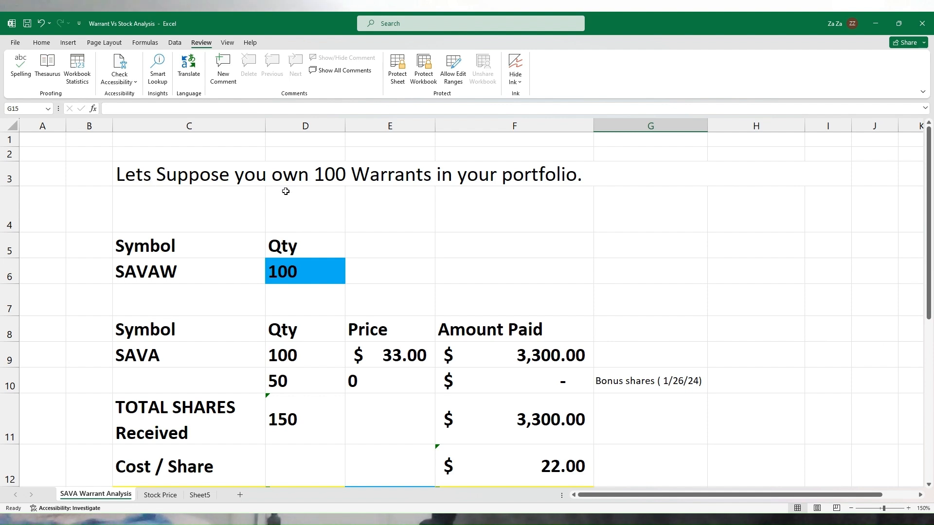
mouse_move(918, 451)
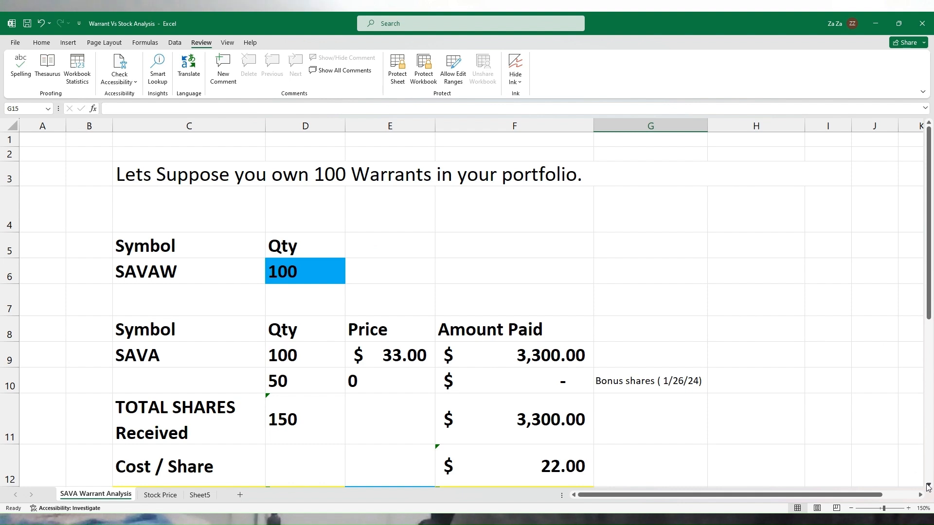
scroll("down", 3)
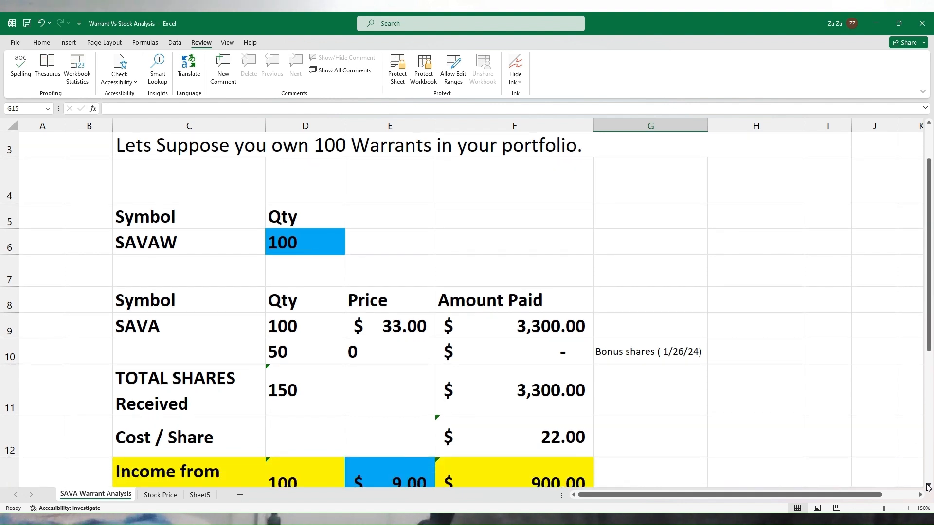
scroll("down", 3)
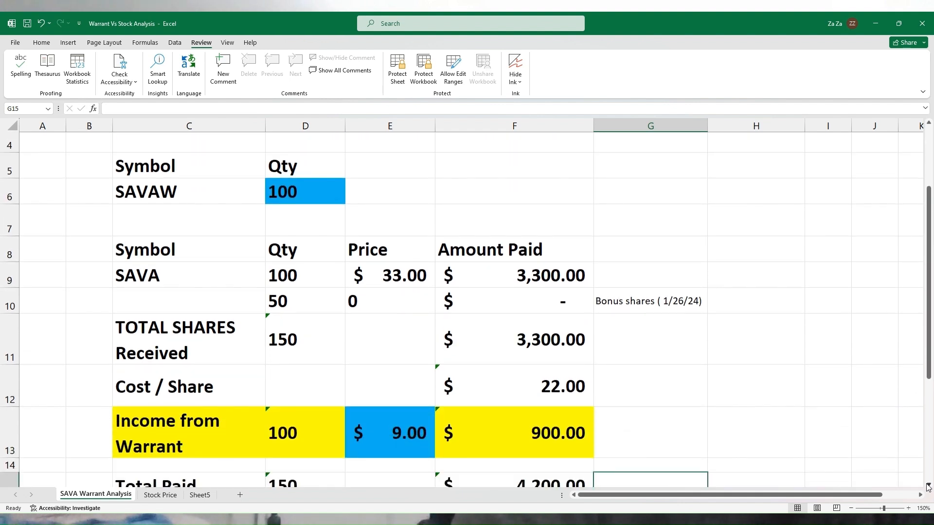
left_click(189, 412)
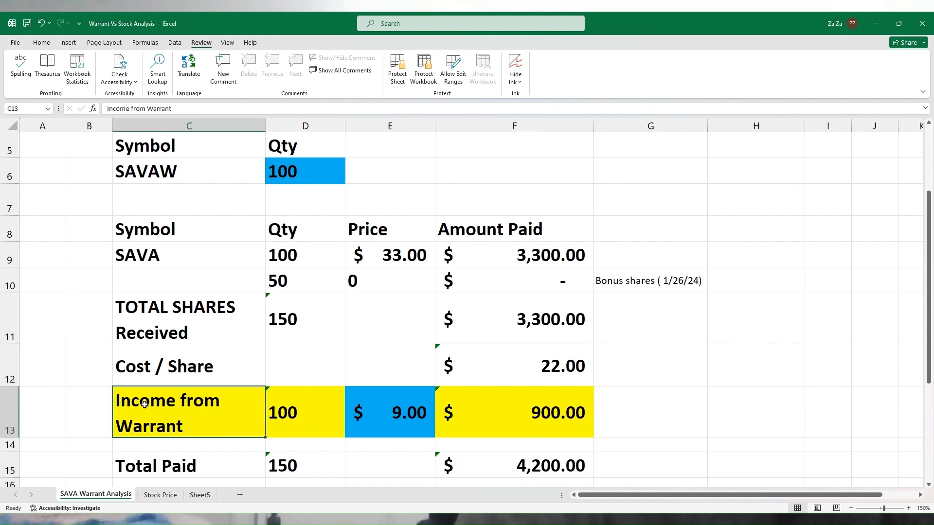
mouse_move(141, 407)
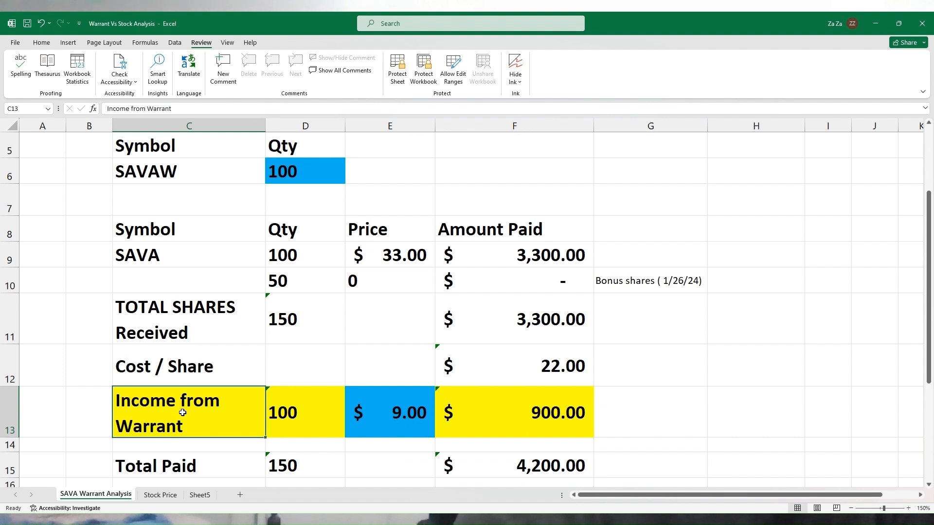
left_click(159, 494)
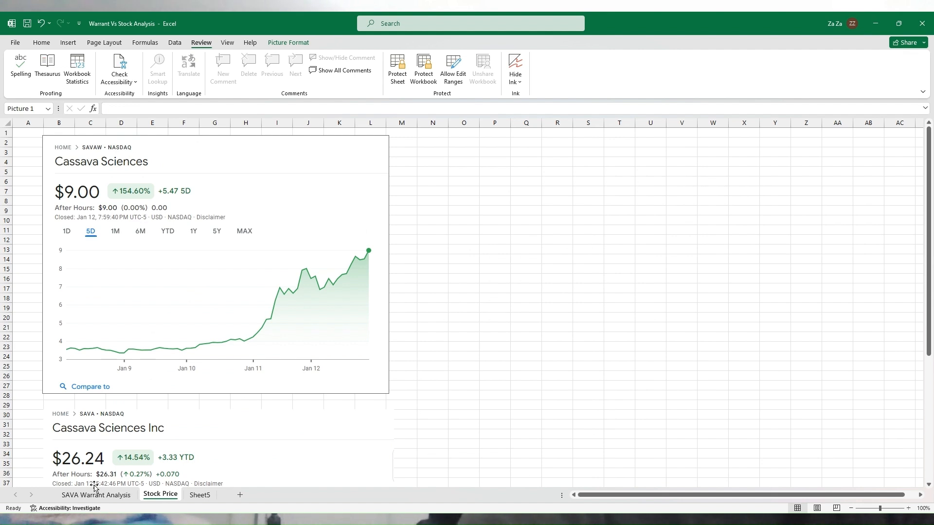
left_click(96, 495)
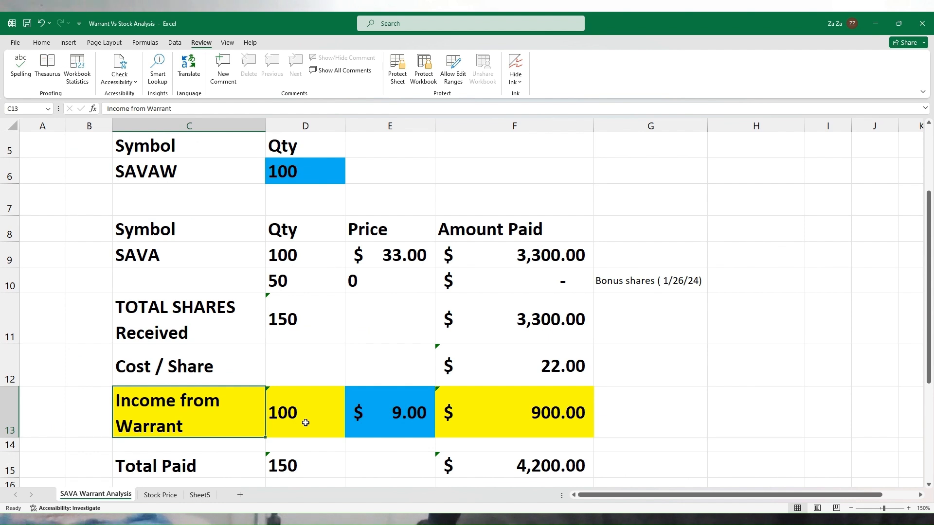
left_click(305, 411)
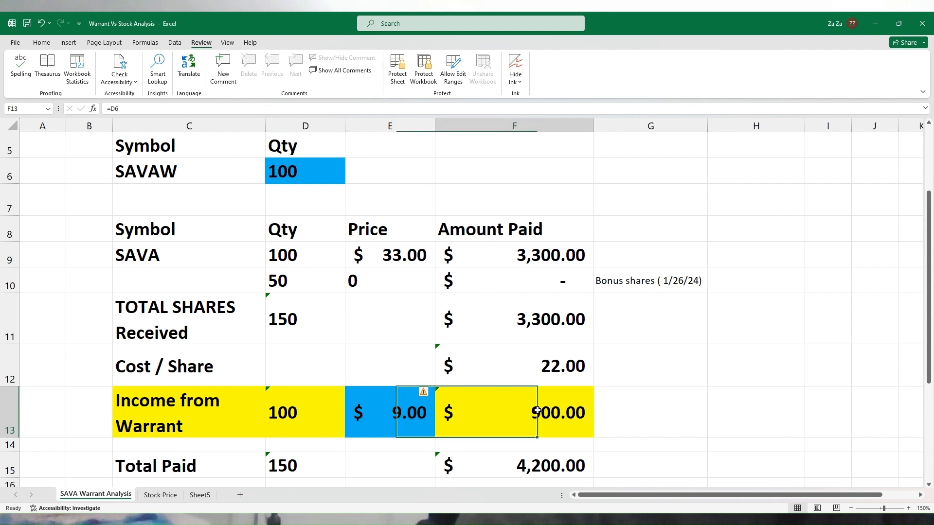
left_click(513, 411)
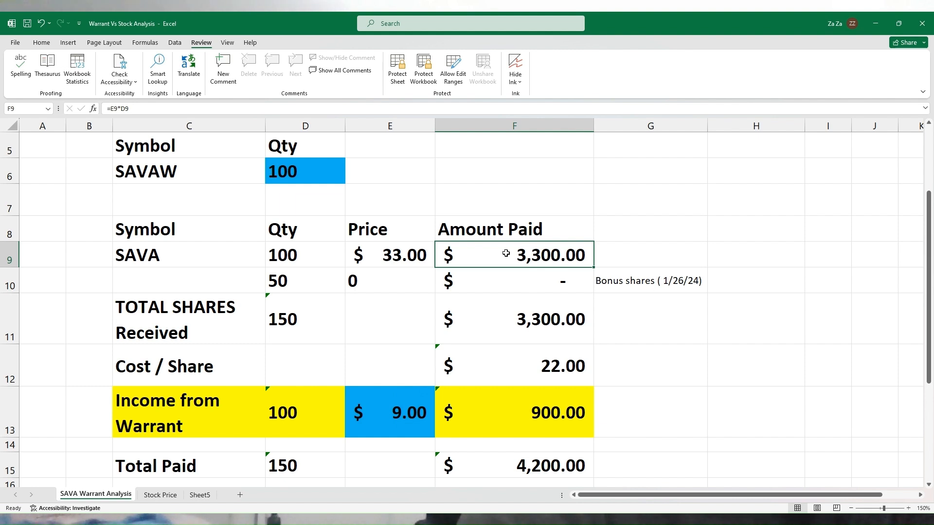
mouse_move(516, 413)
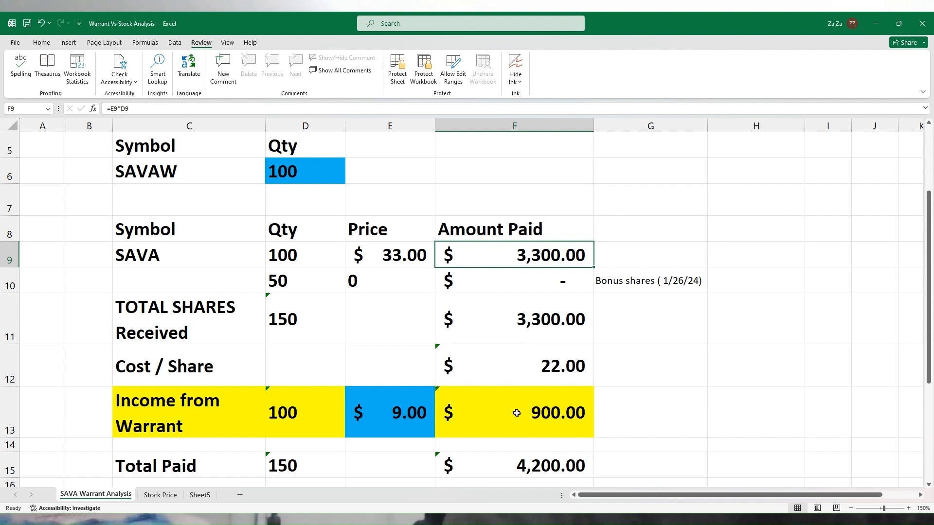
mouse_move(551, 470)
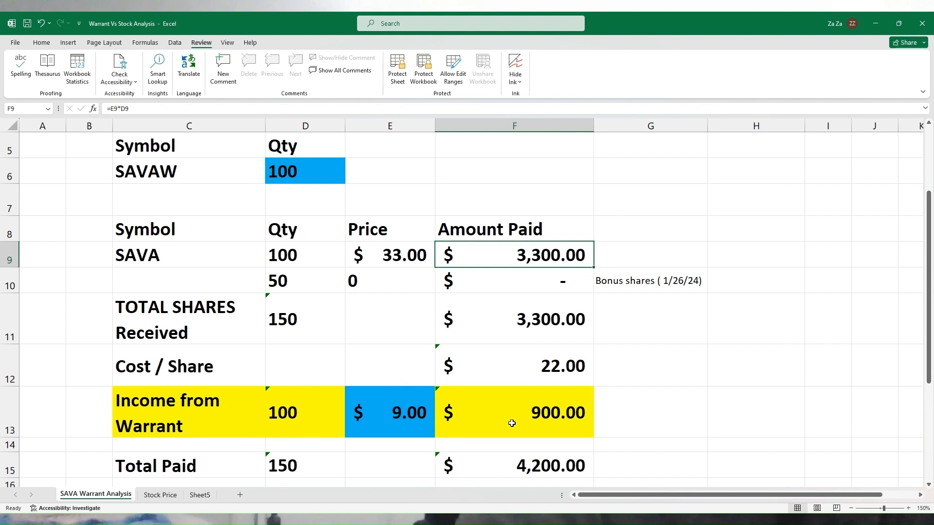
left_click(512, 411)
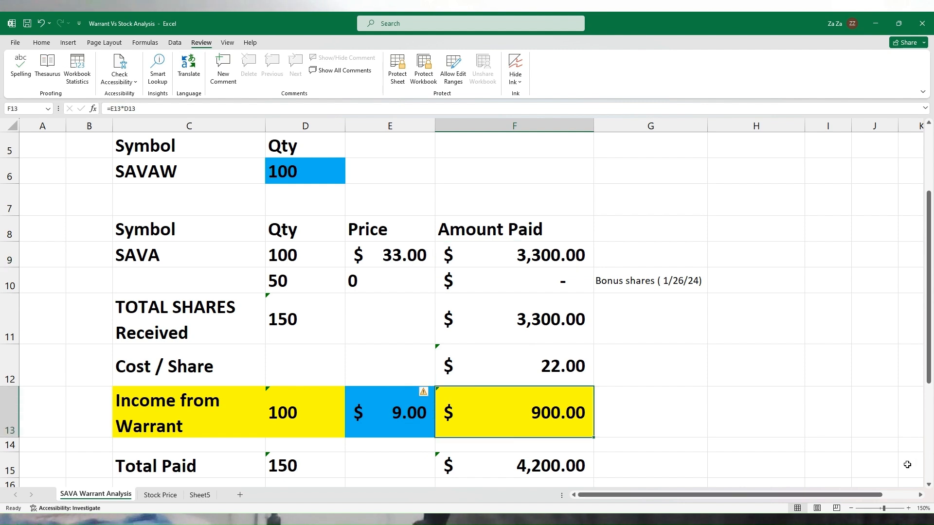
scroll("down", 3)
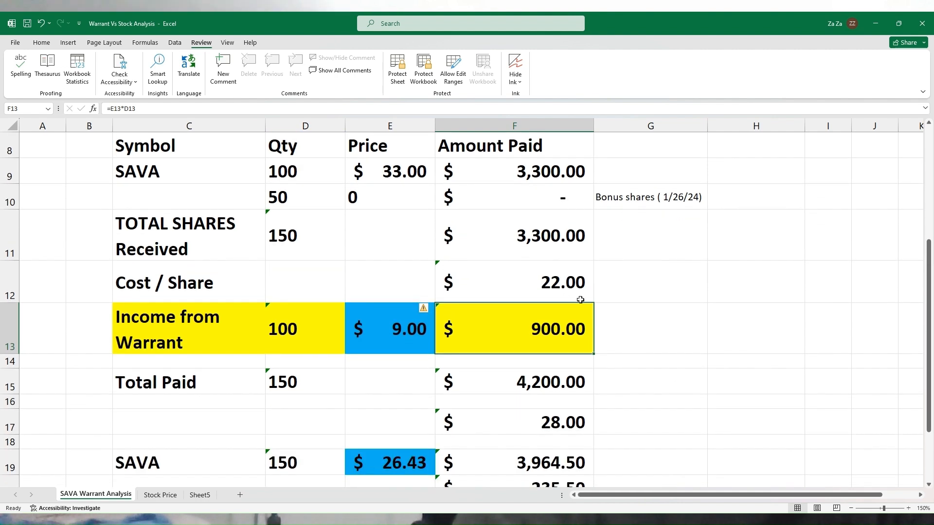
mouse_move(541, 282)
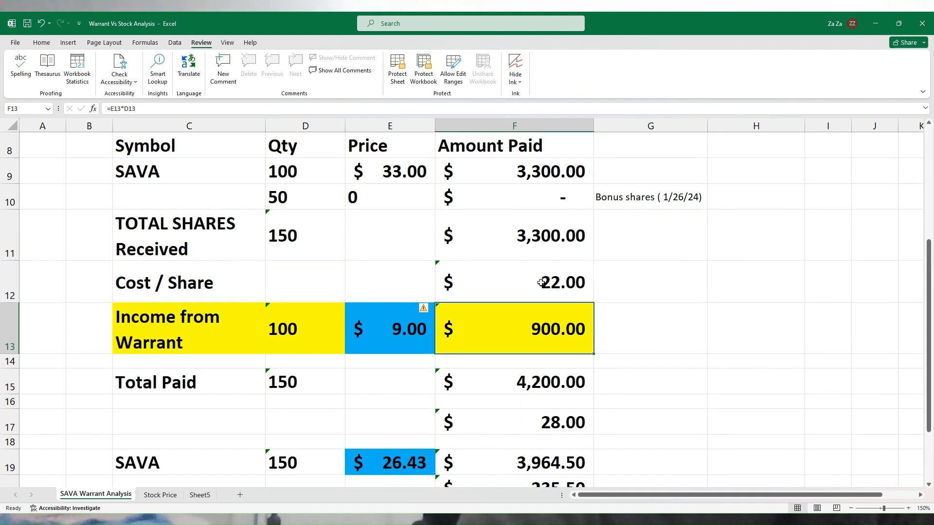
left_click(514, 282)
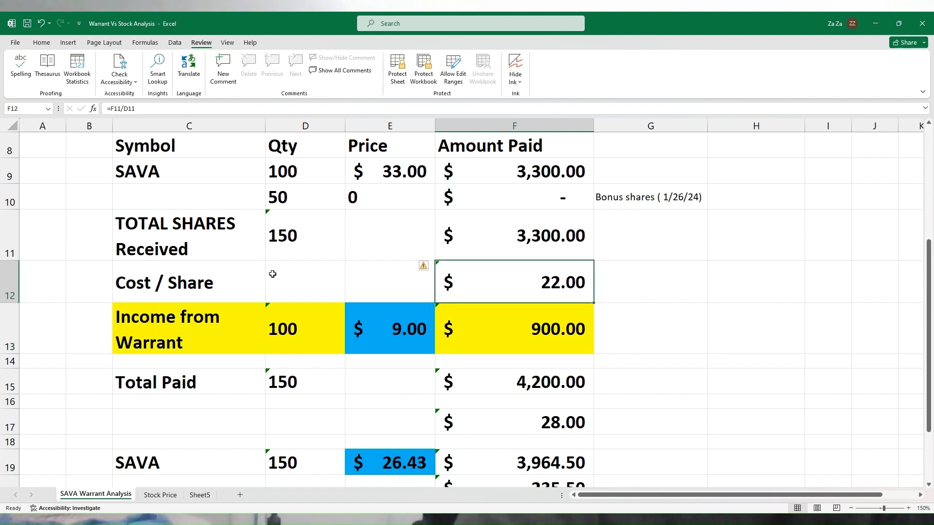
mouse_move(147, 321)
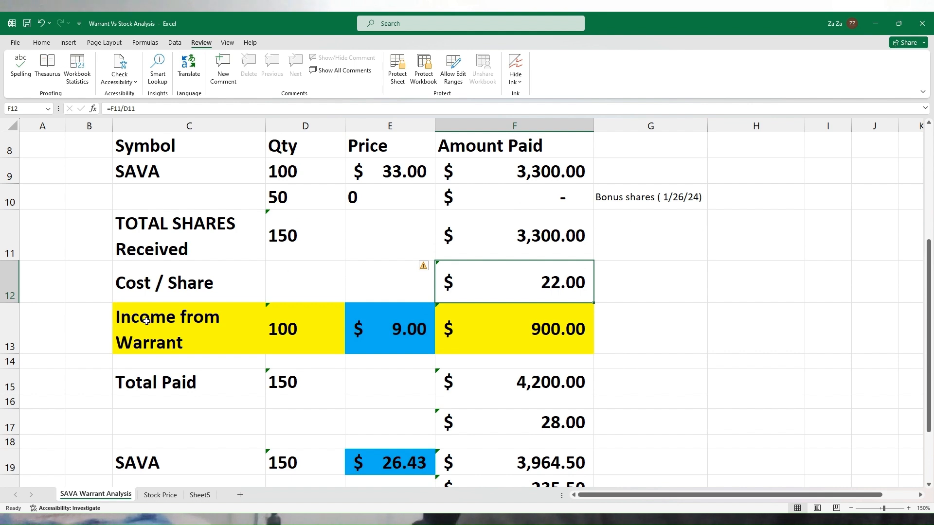
mouse_move(153, 316)
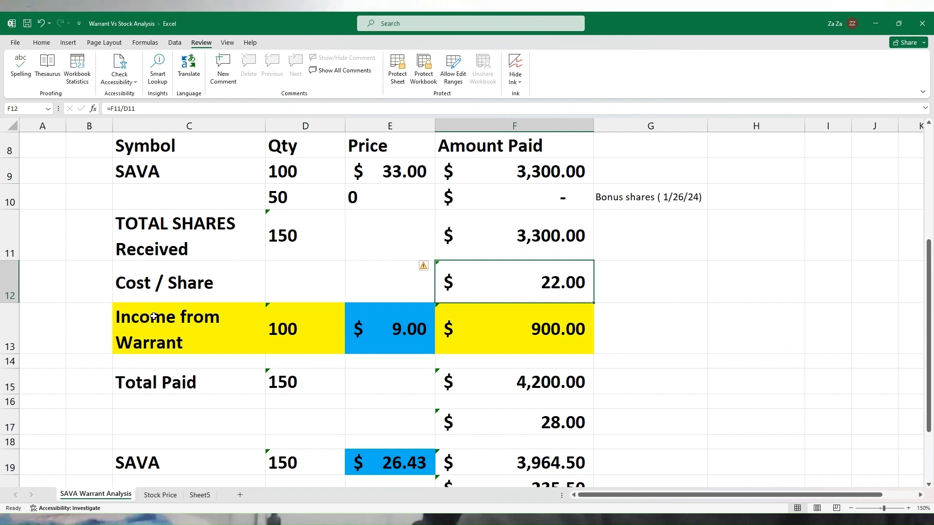
mouse_move(522, 189)
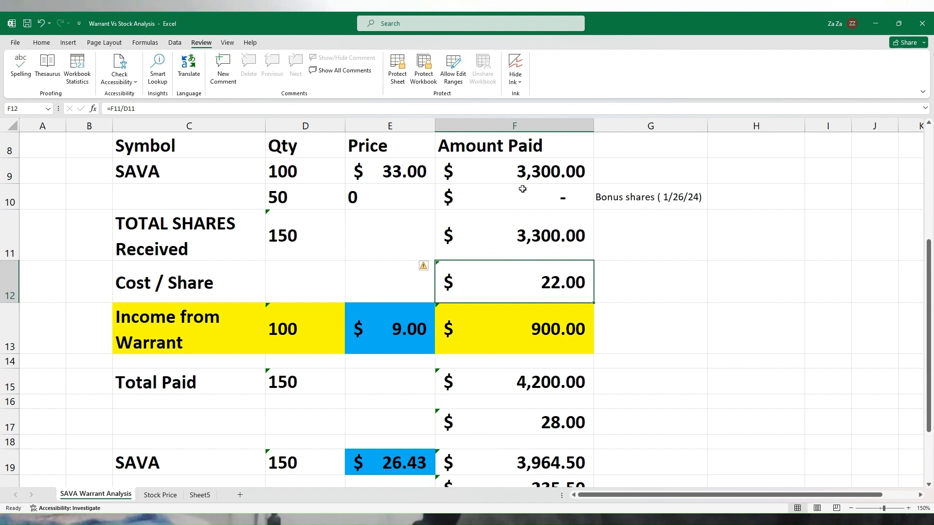
left_click(513, 201)
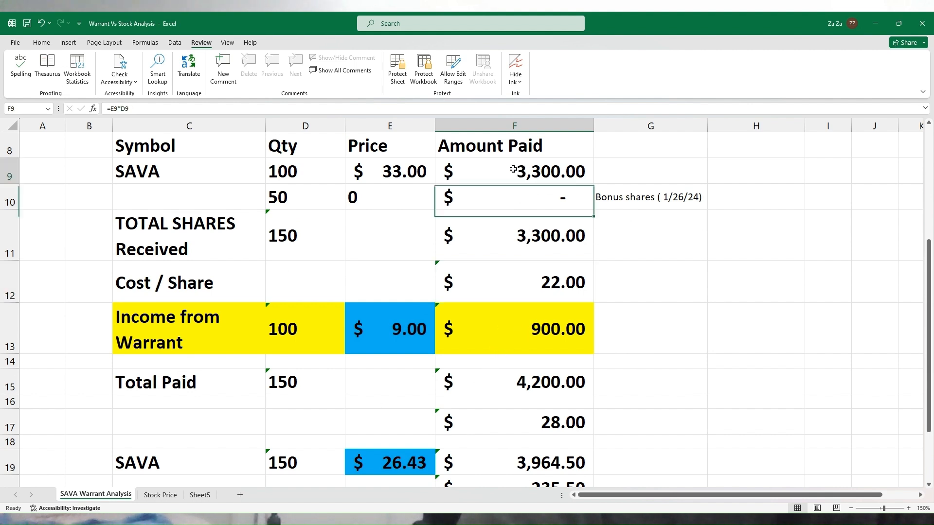
left_click(514, 171)
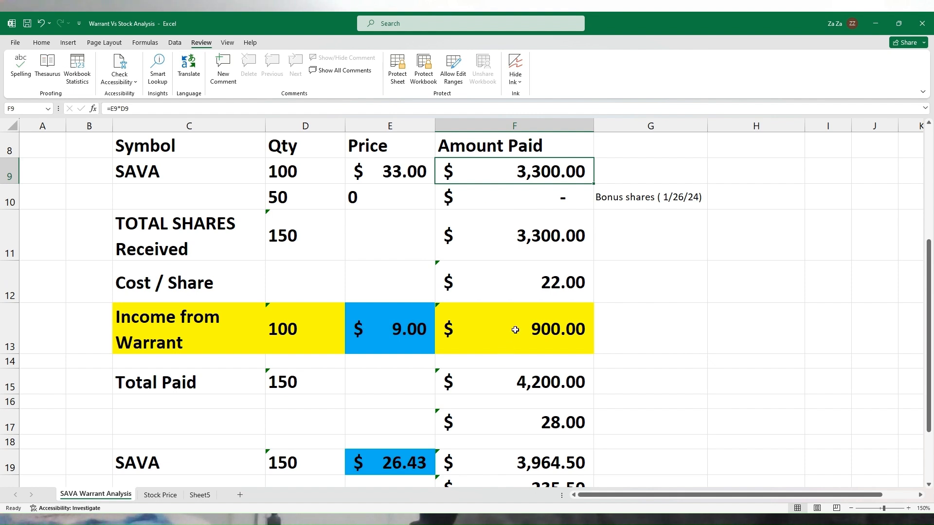
mouse_move(492, 398)
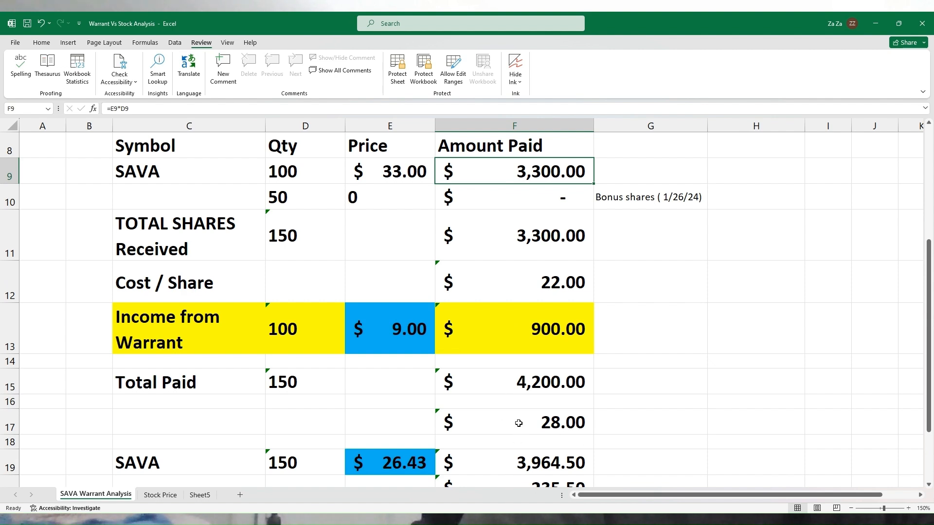
left_click(513, 422)
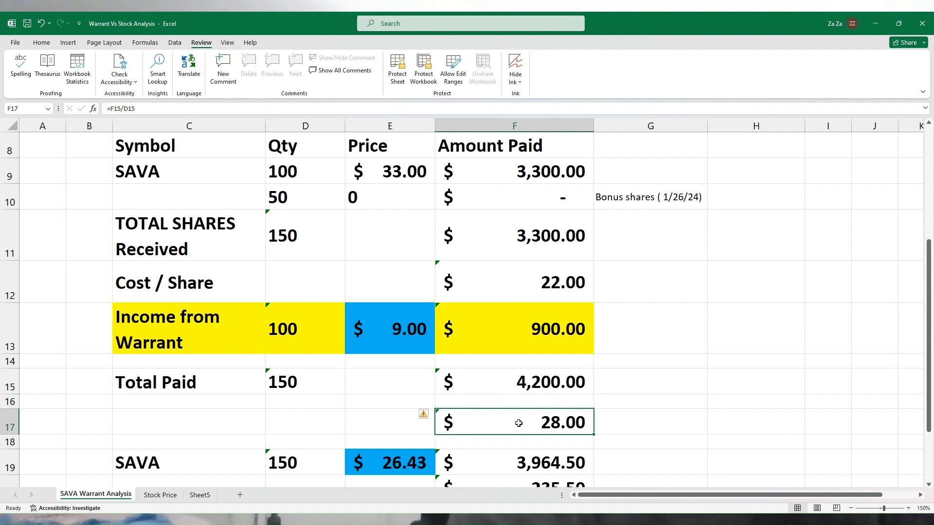
mouse_move(930, 472)
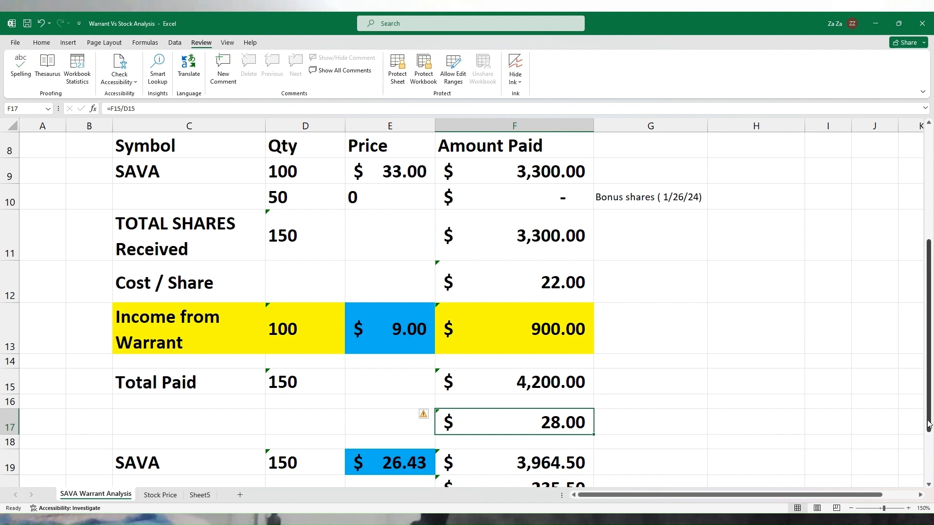
scroll("down", 3)
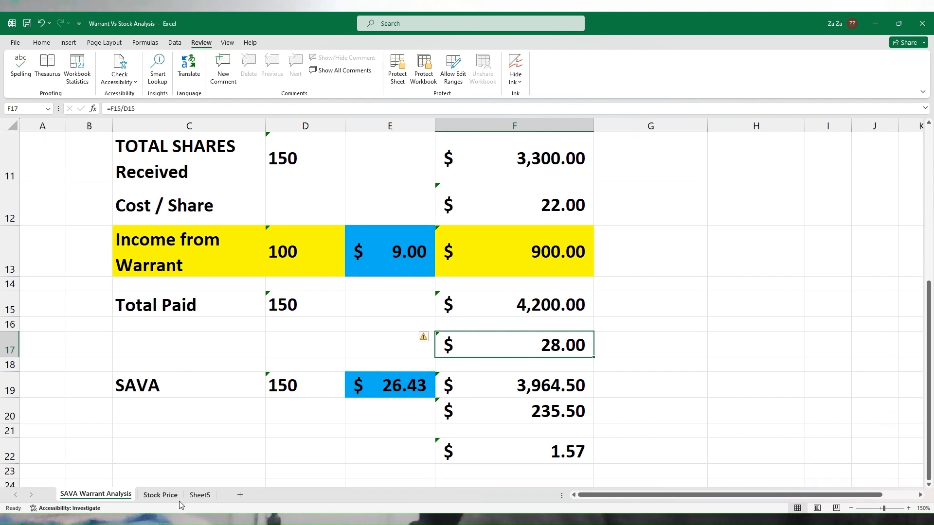
left_click(160, 494)
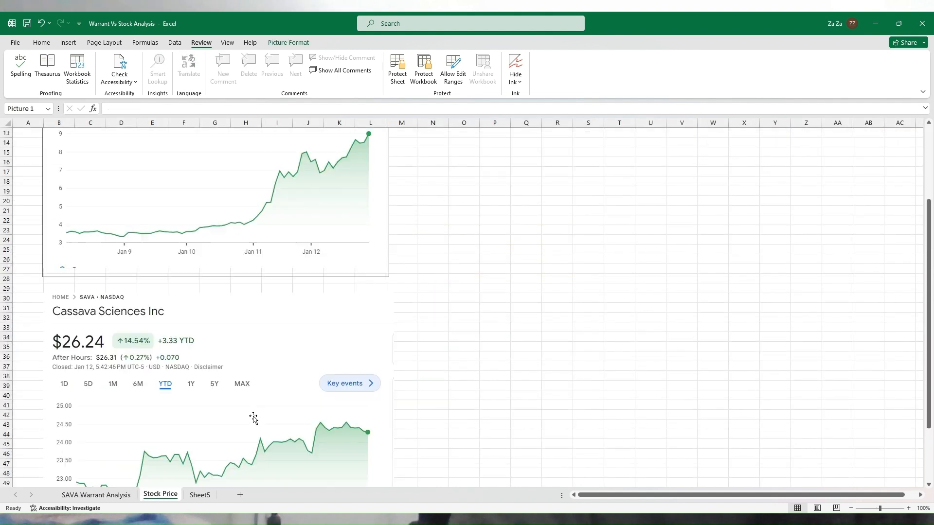
scroll("down", 3)
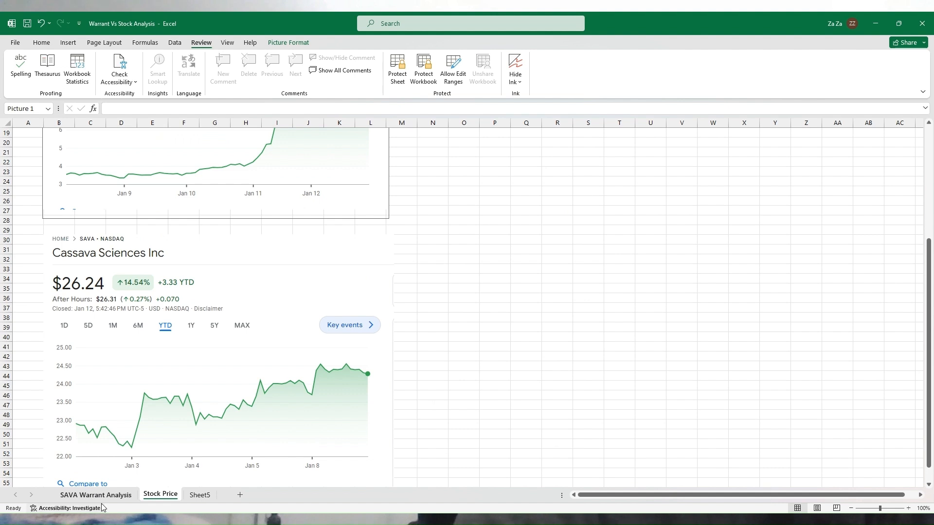
left_click(95, 494)
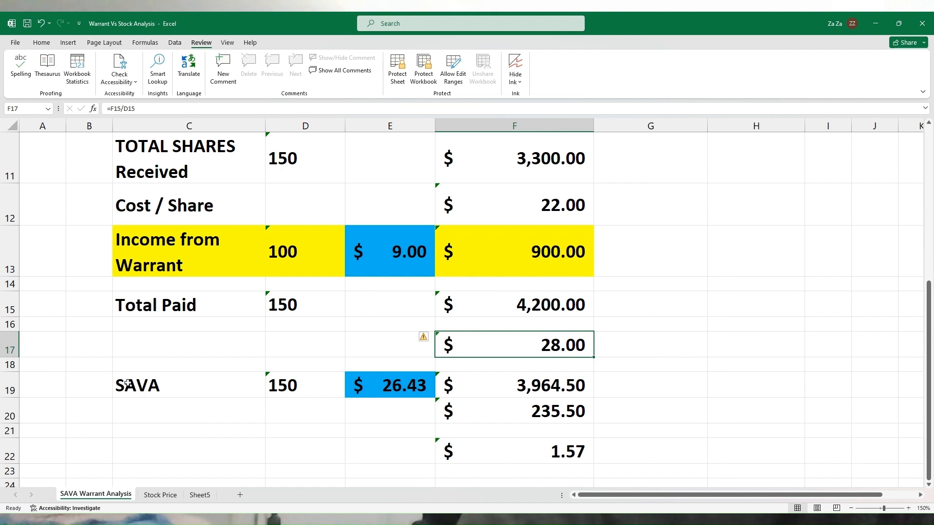
left_click(304, 385)
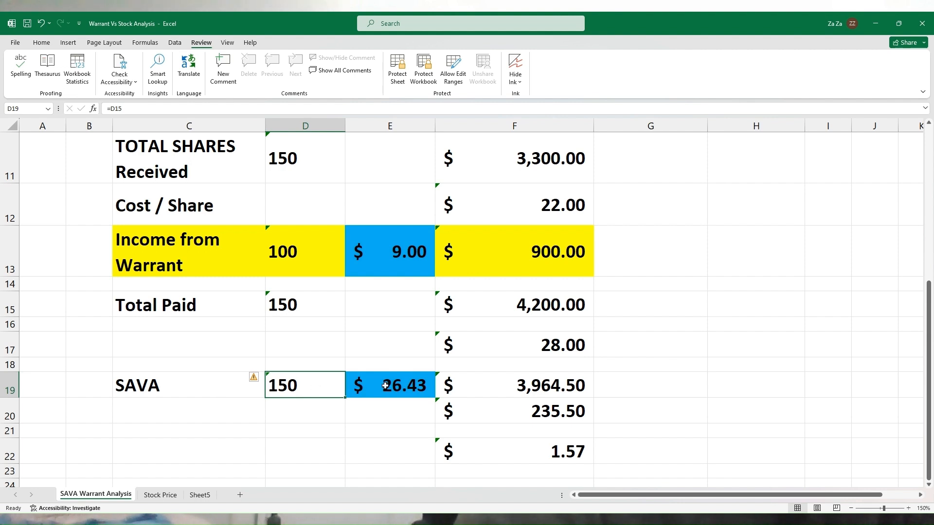
left_click(513, 386)
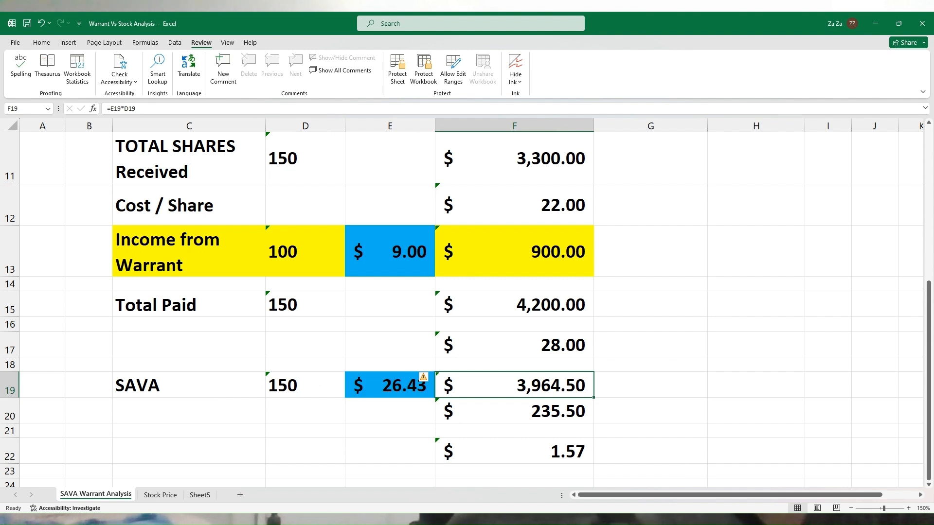
mouse_move(652, 385)
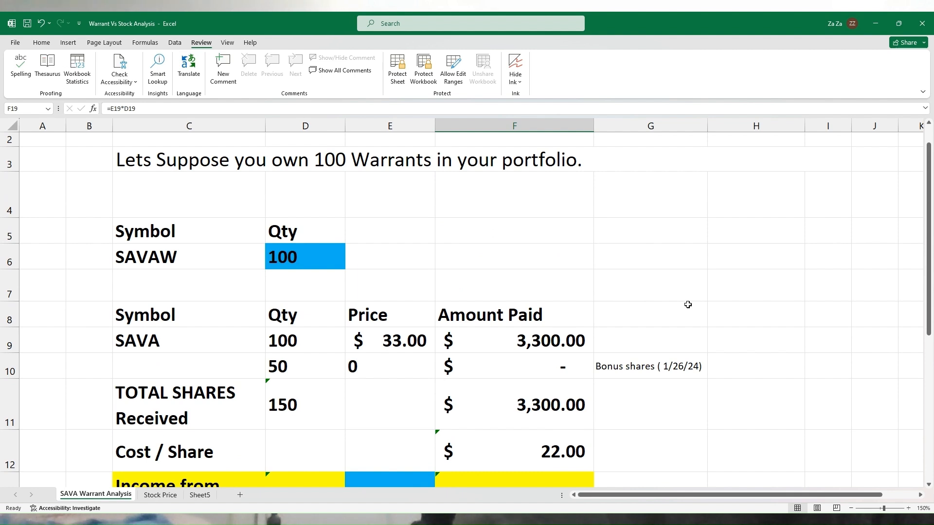
scroll("down", 3)
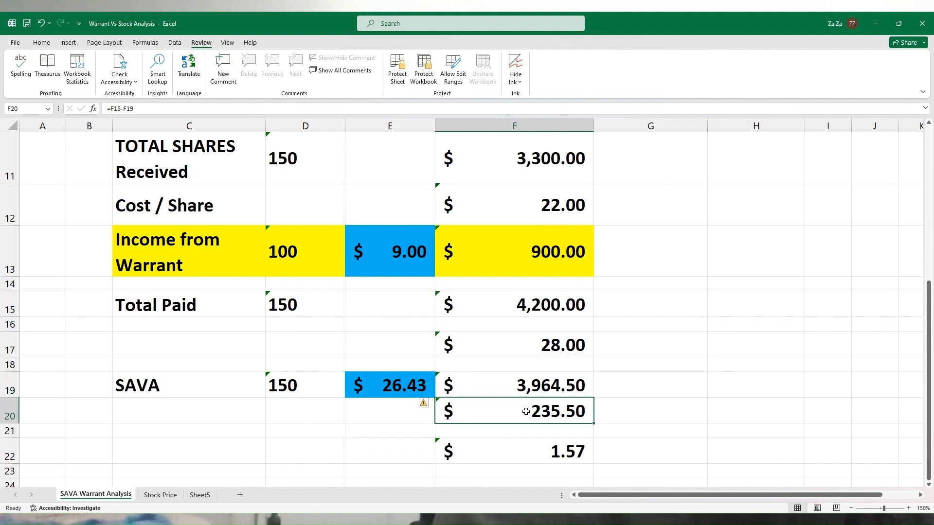
mouse_move(456, 450)
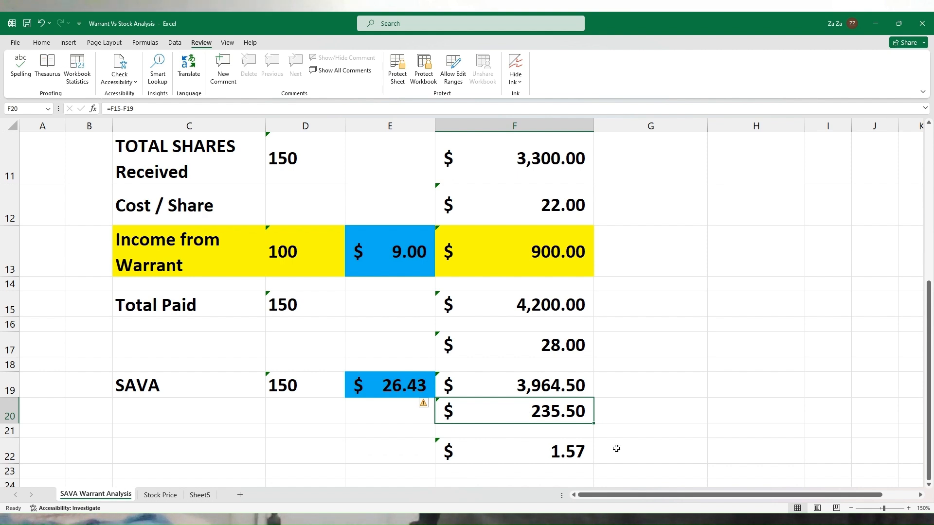
mouse_move(644, 425)
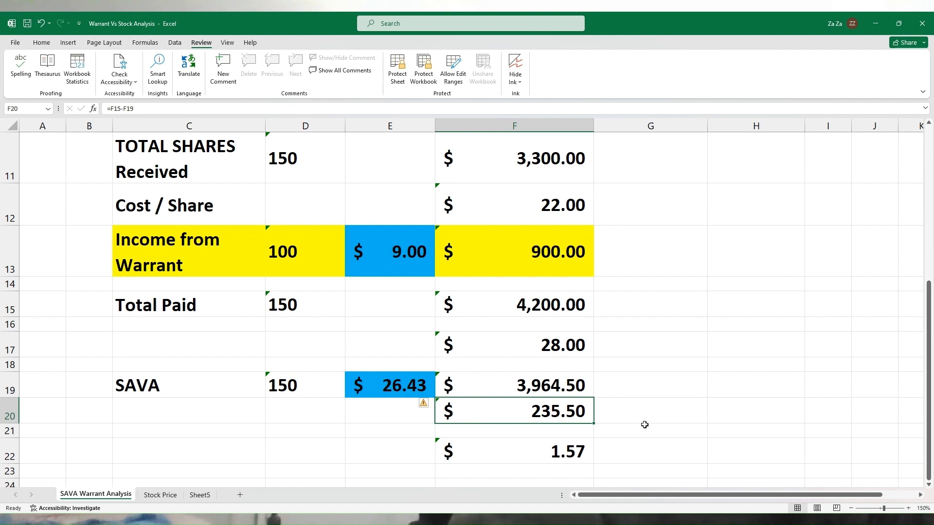
scroll("up", 3)
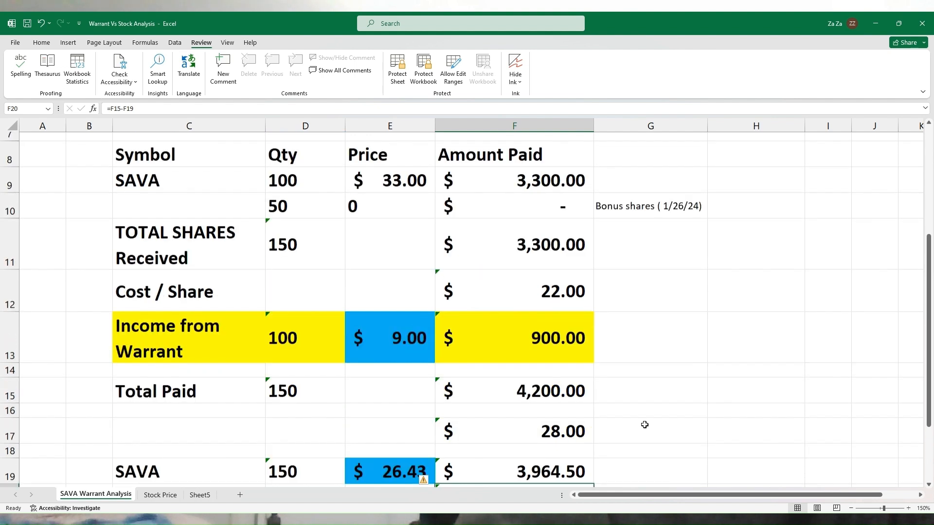
scroll("down", 3)
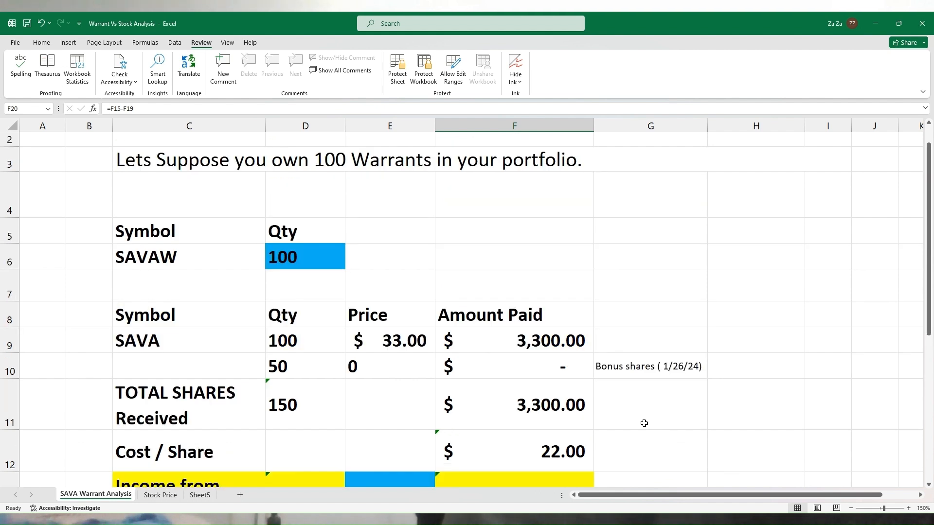
scroll("down", 3)
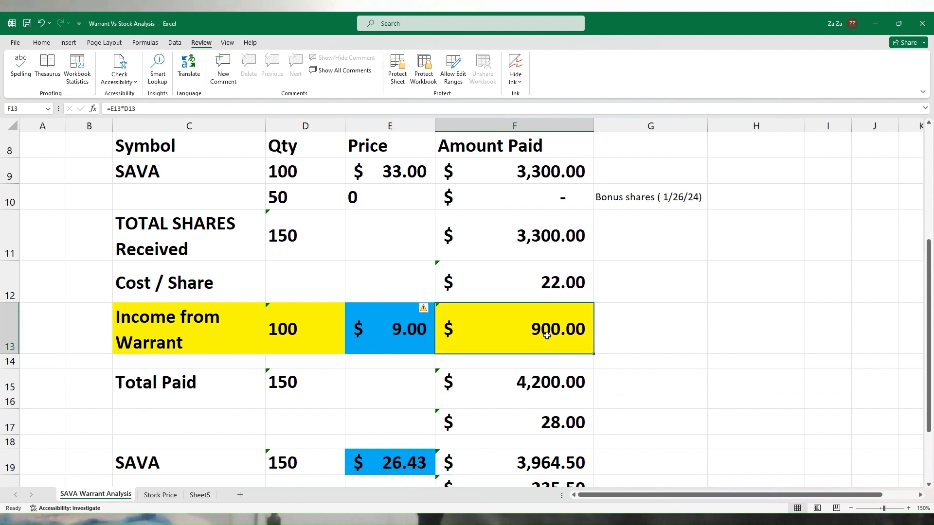
scroll("down", 3)
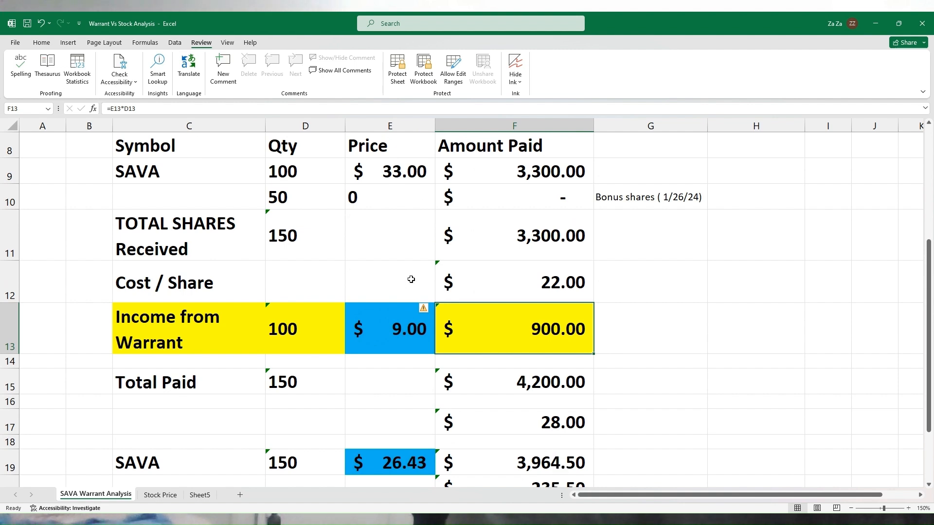
mouse_move(64, 171)
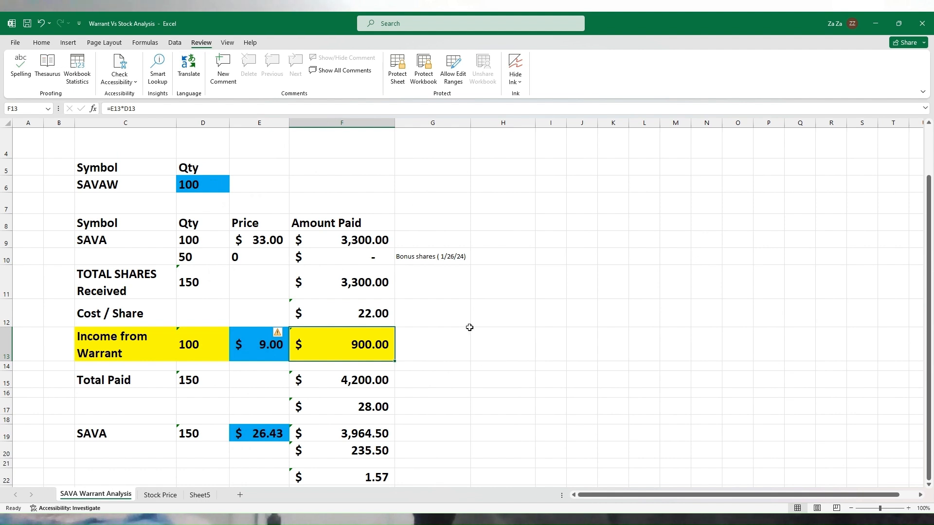
left_click(202, 184)
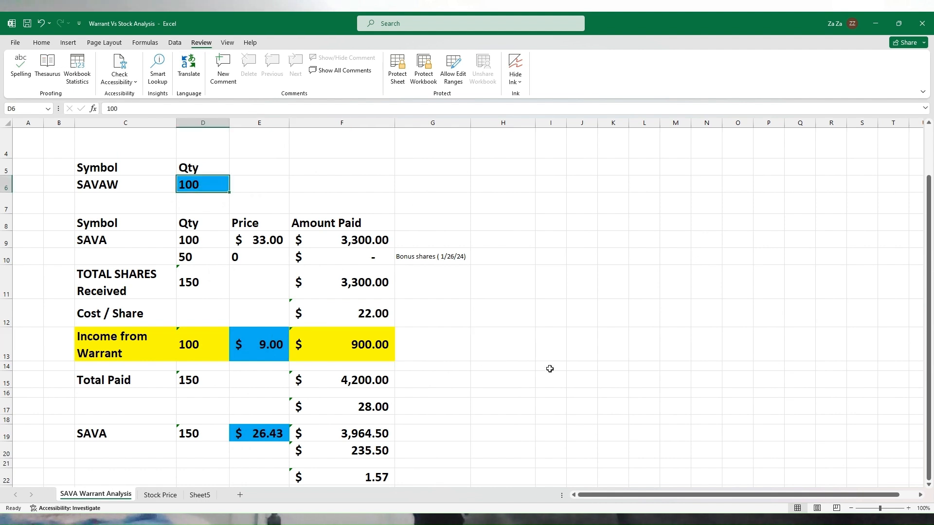
mouse_move(534, 375)
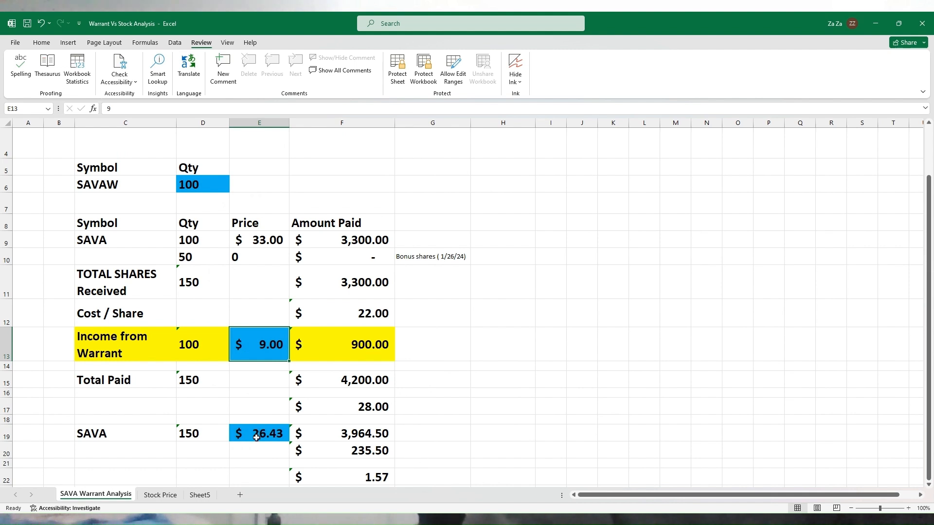
left_click(259, 433)
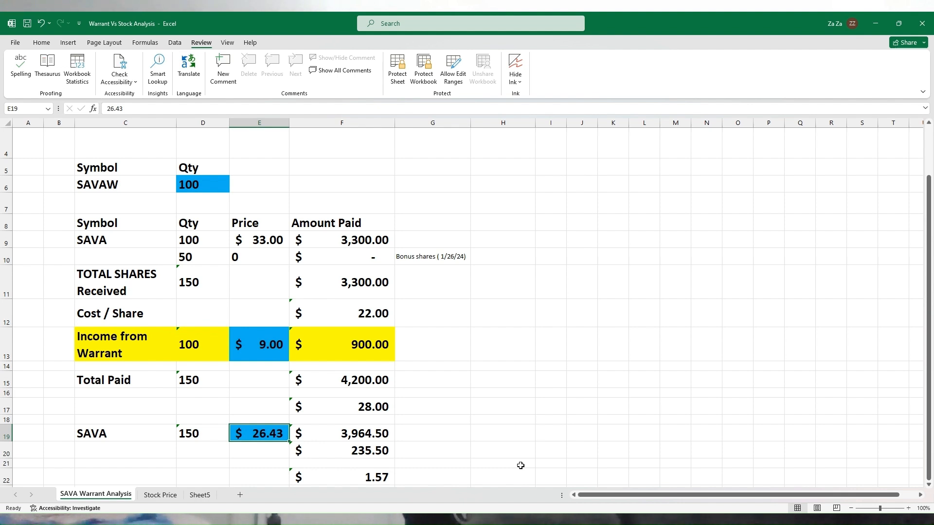
mouse_move(845, 350)
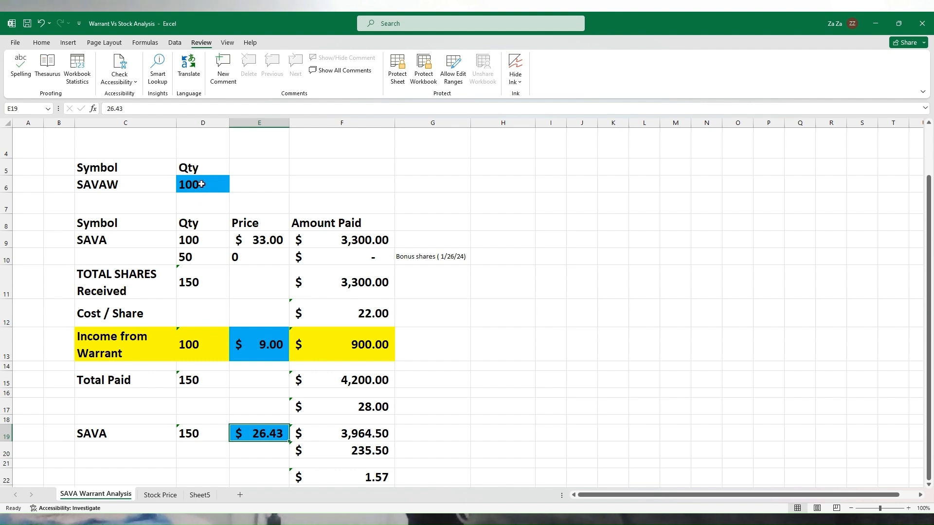
- Enter 200 SAVAW in D6, $8 warrant price in E13, and $25 SAVA price in E19
left_click(202, 184)
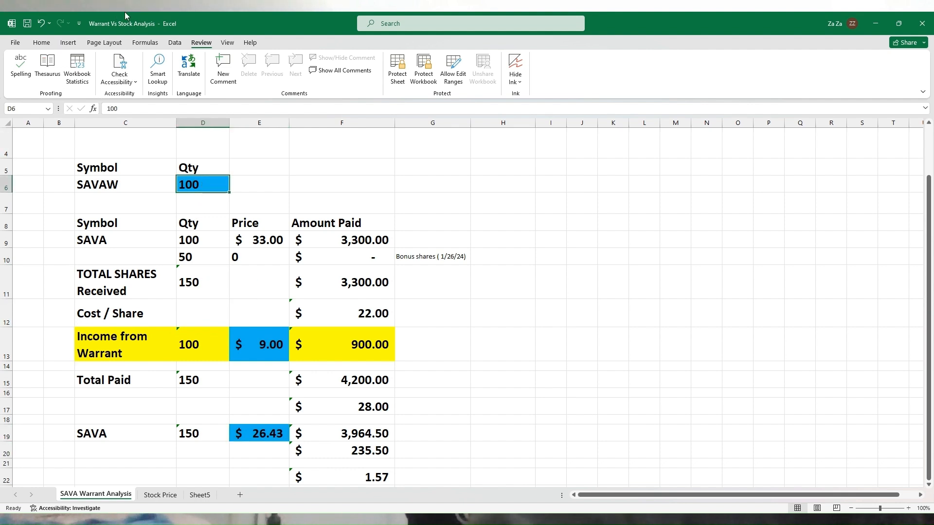
type("2")
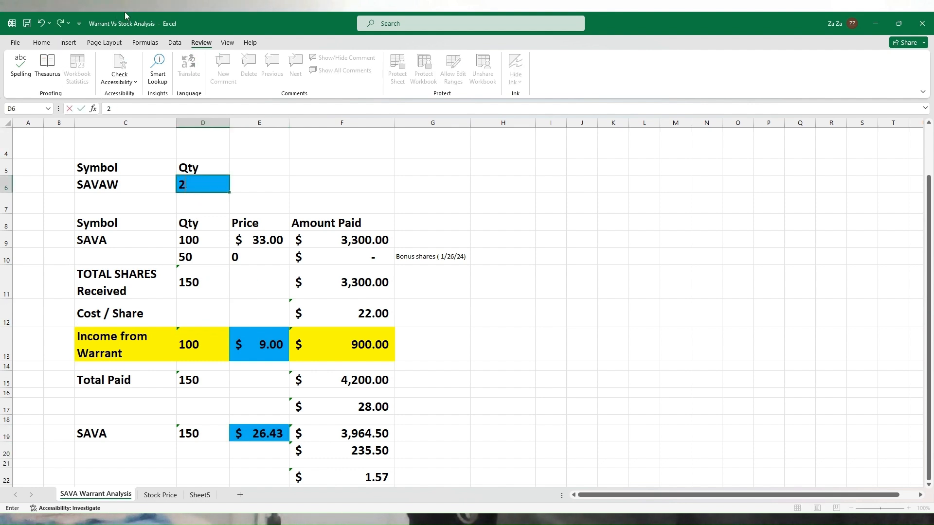
type("00")
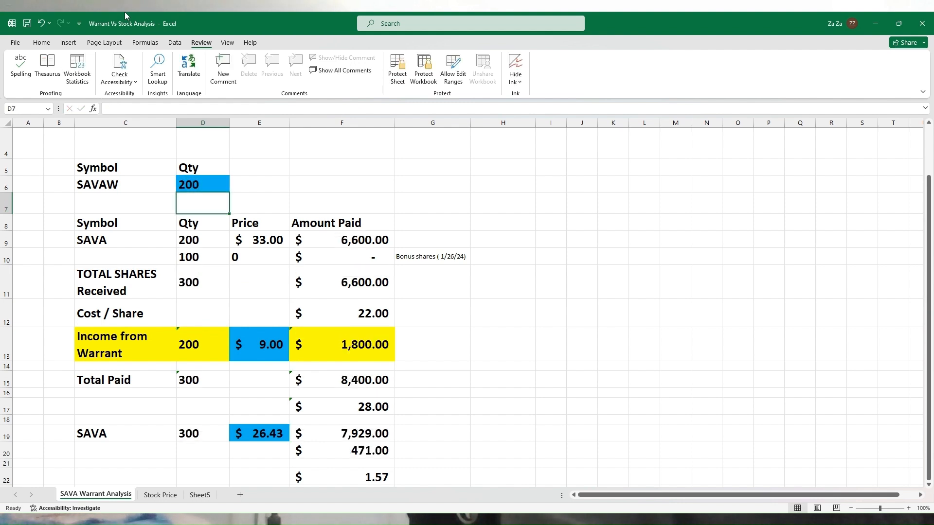
mouse_move(79, 171)
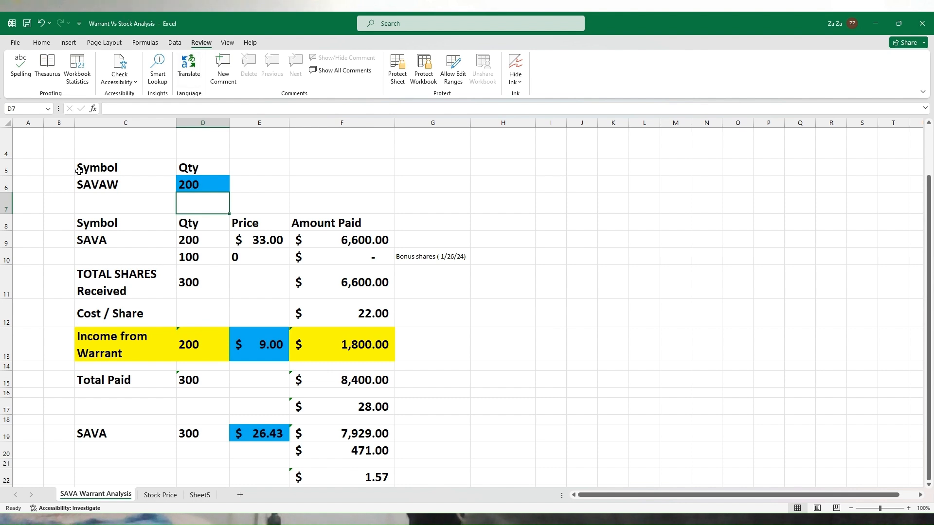
mouse_move(247, 328)
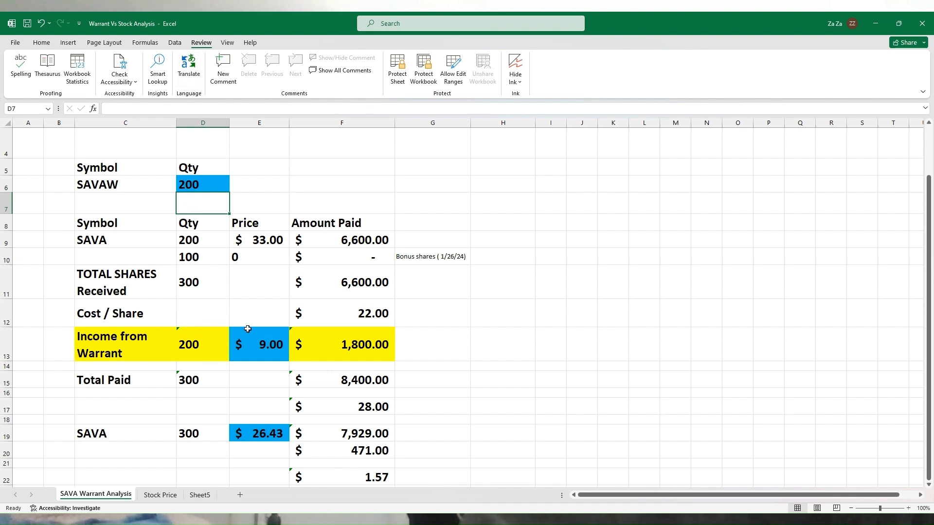
left_click(258, 344)
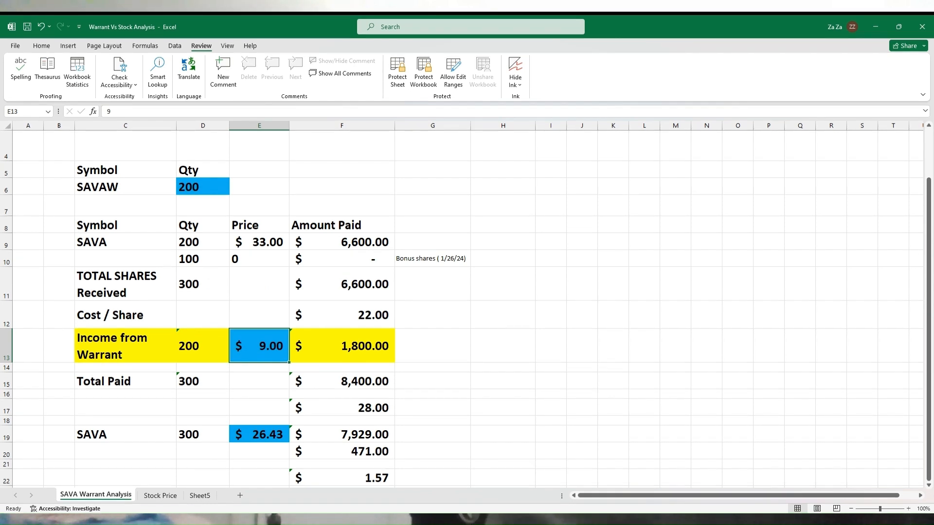
type("8")
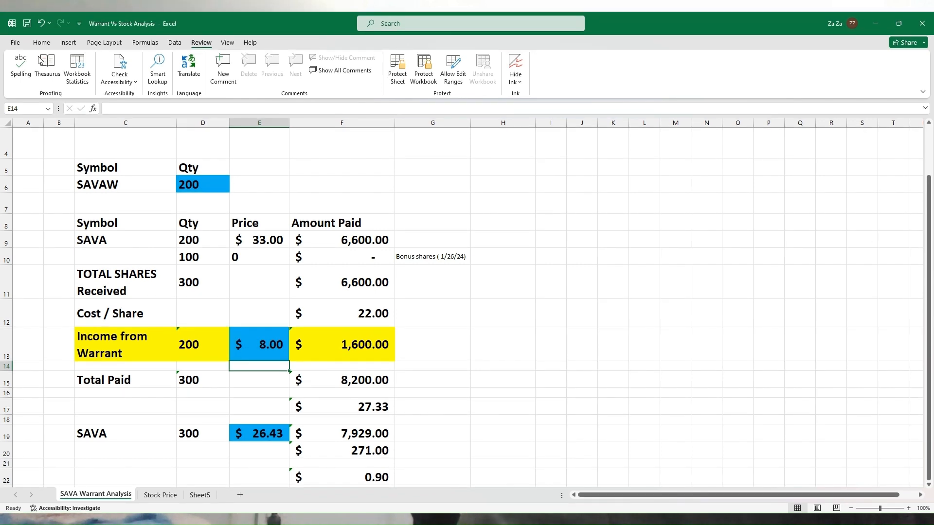
mouse_move(270, 439)
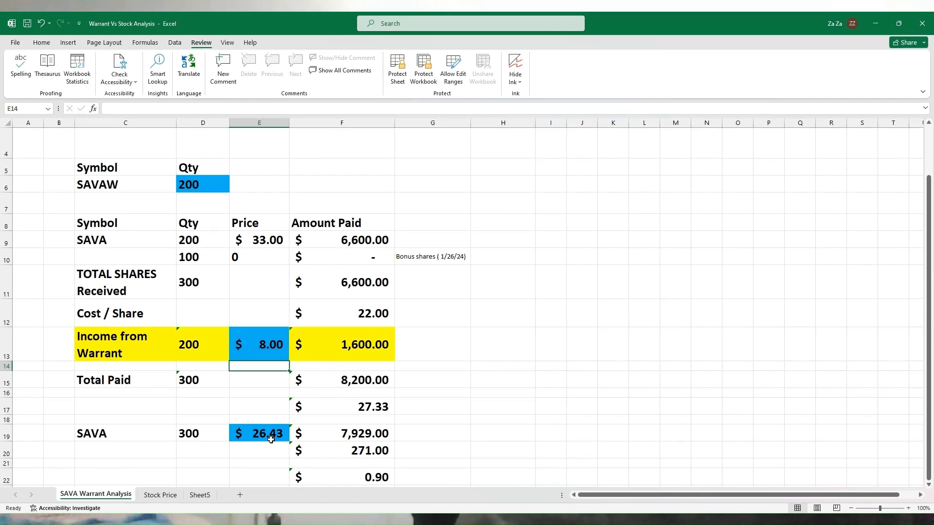
left_click(258, 433)
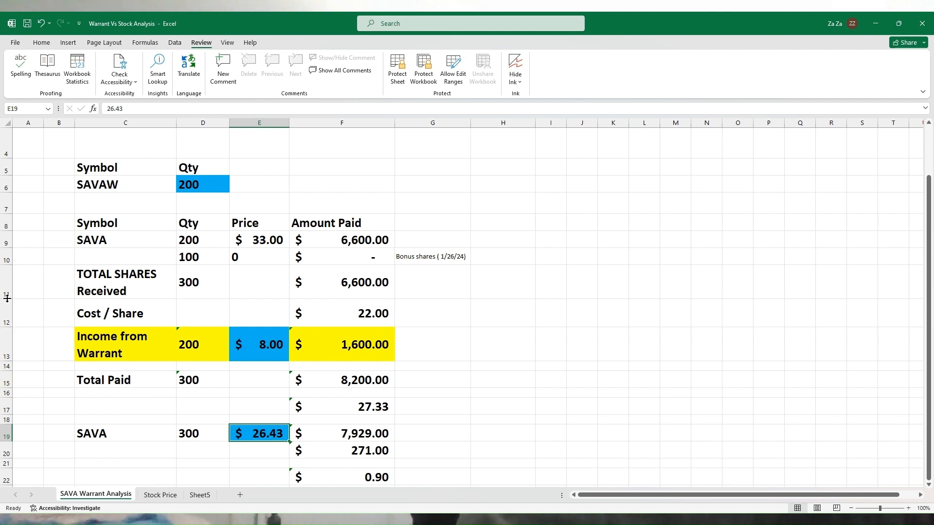
type("2")
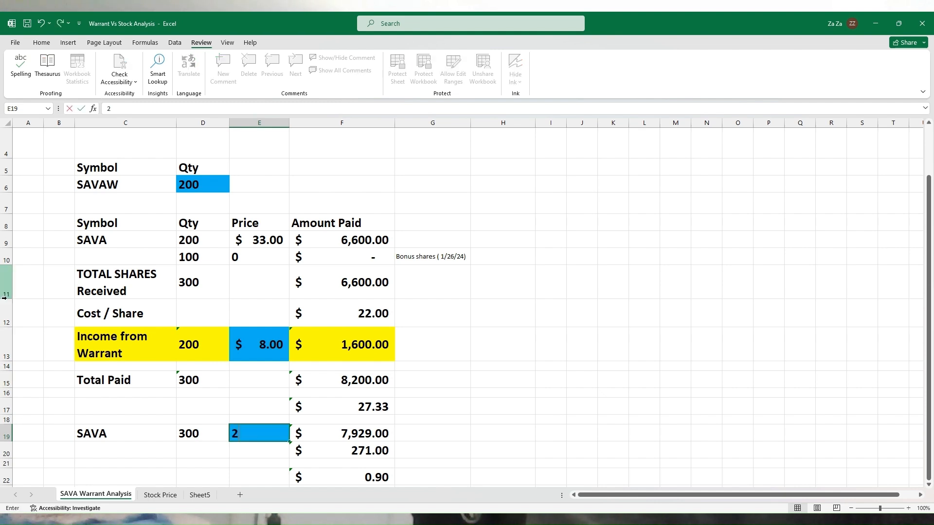
type("5.00")
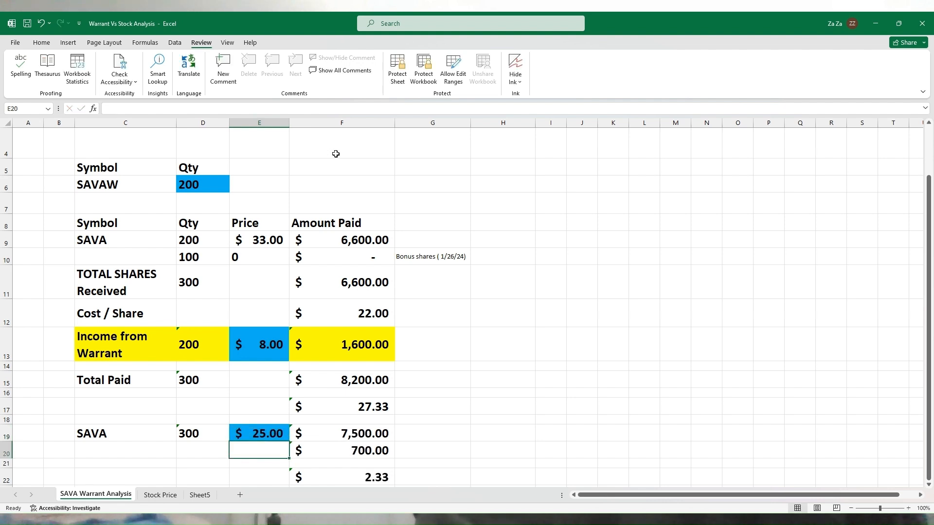
left_click(202, 184)
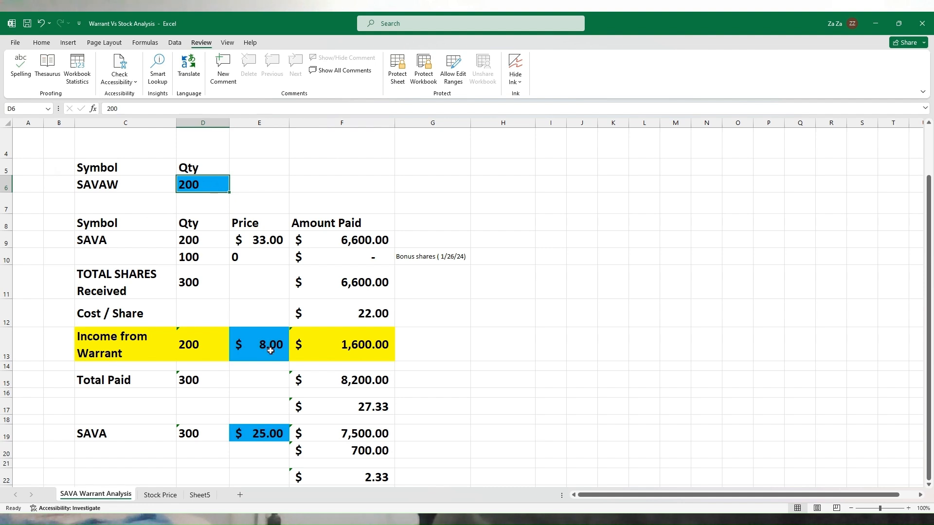
left_click(258, 344)
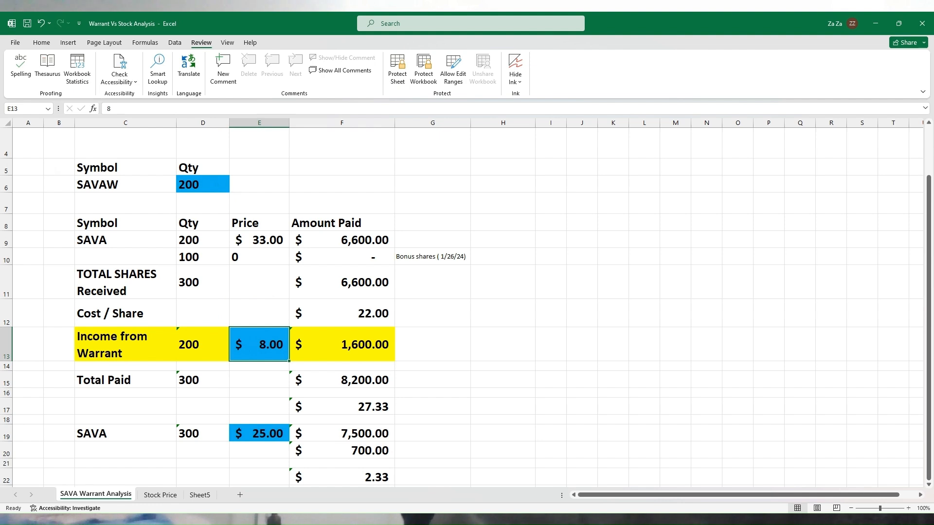
mouse_move(274, 394)
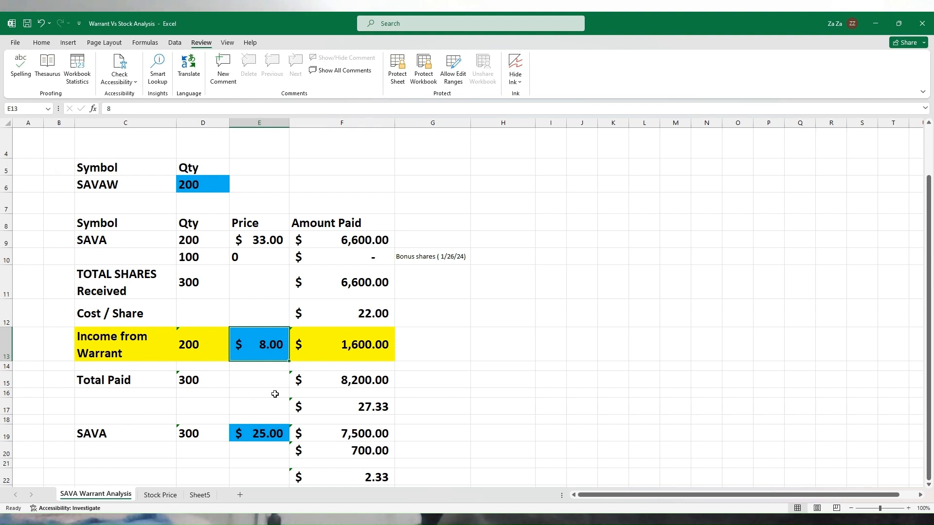
left_click(258, 433)
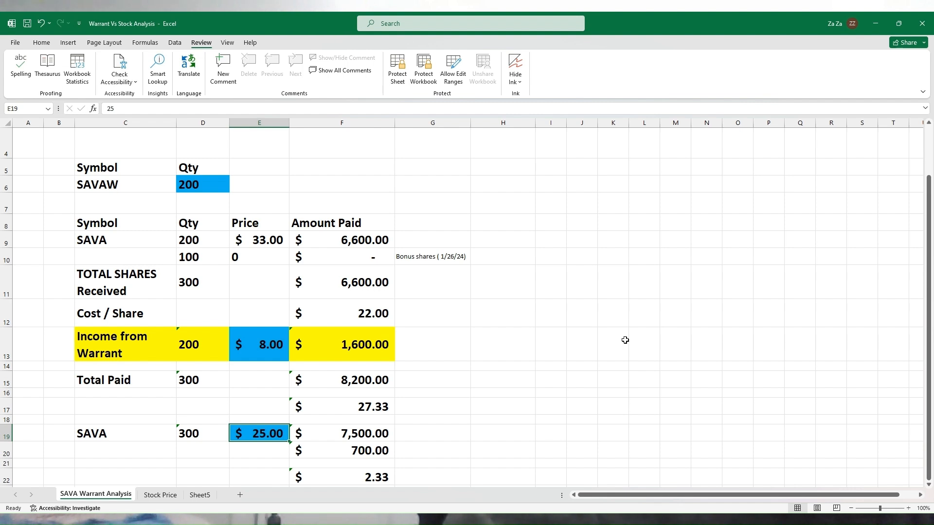
mouse_move(456, 95)
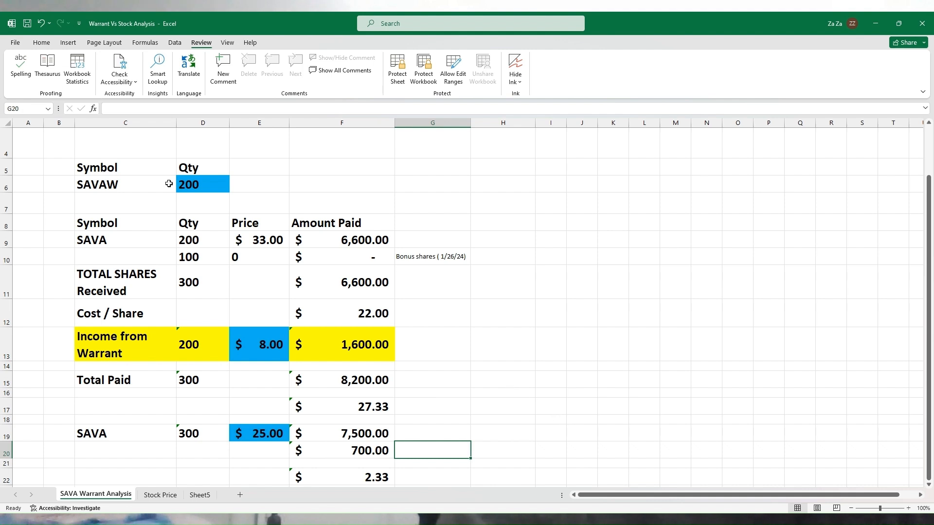
- Enter 300 SAVAW in D6 and $26 SAVA price, giving $1.33 per share
left_click(202, 184)
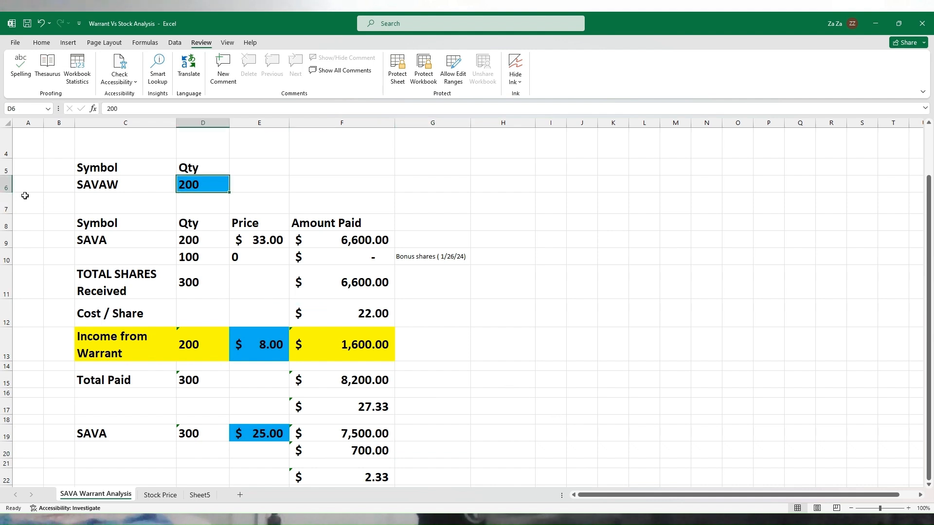
type("300")
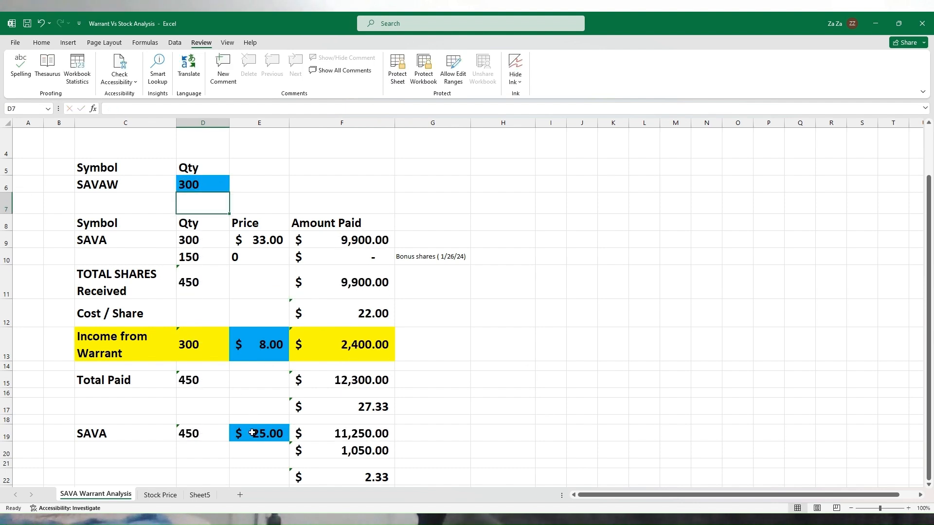
type("26")
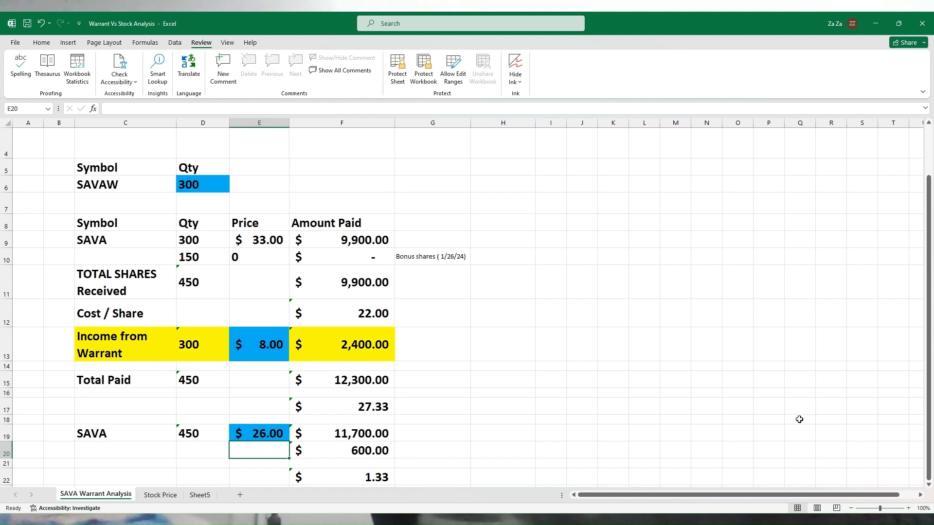
mouse_move(874, 188)
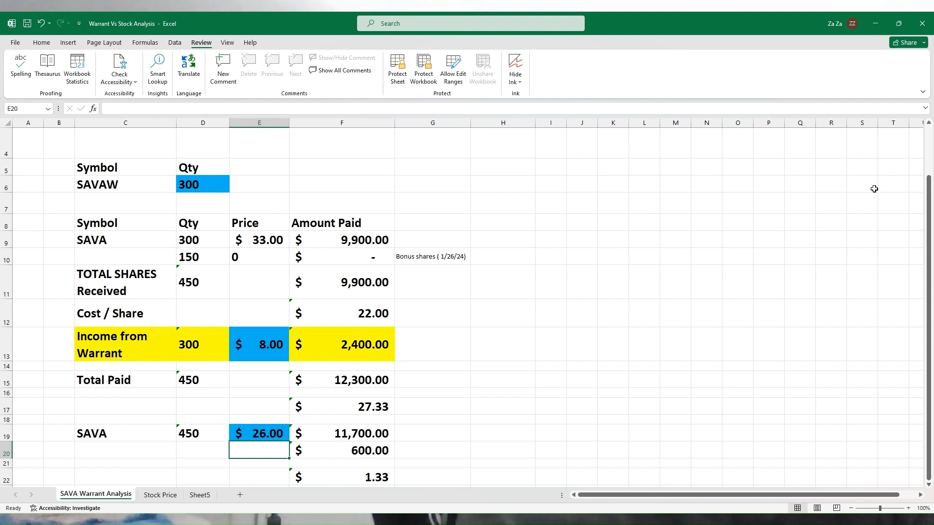